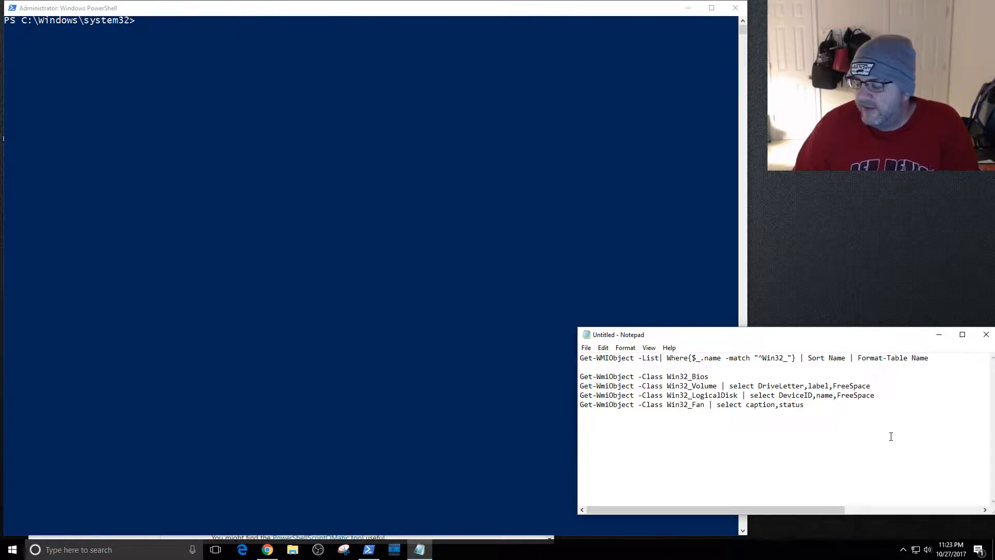
Review the Get-WmiObject query notes in Notepad, highlighting the Get-WmiObject command name.
{"action": "key", "text": "enter"}
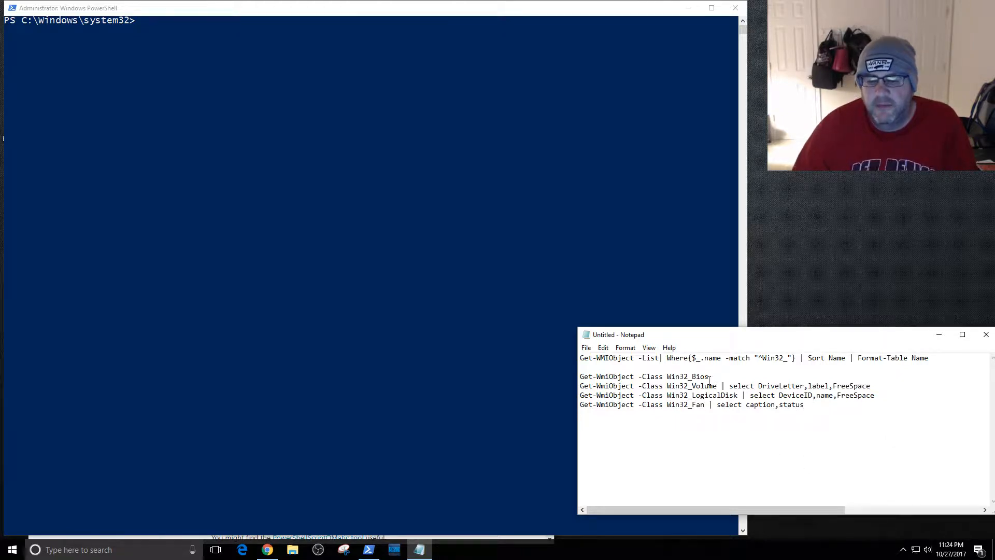
{"action": "double_click", "coordinate": [621, 376]}
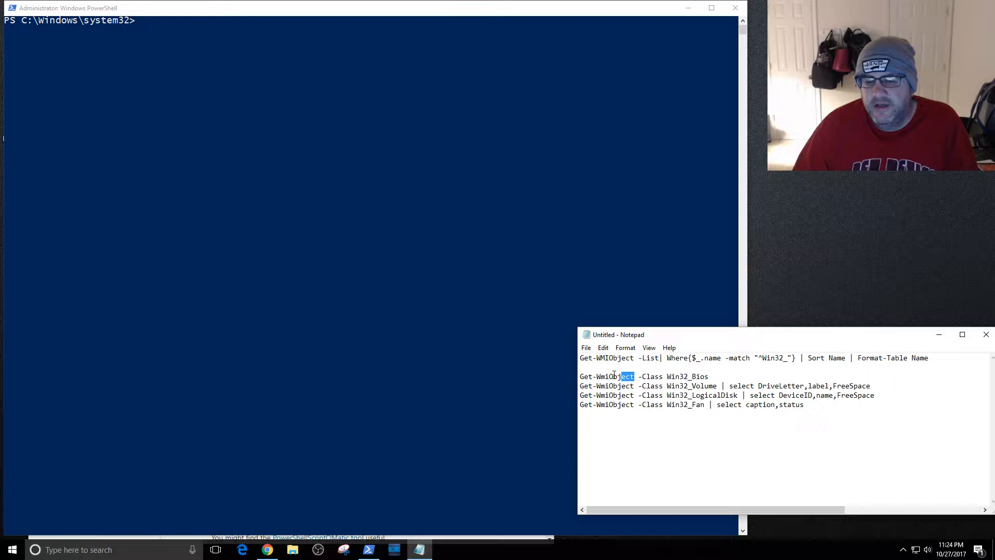
{"action": "double_click", "coordinate": [606, 376]}
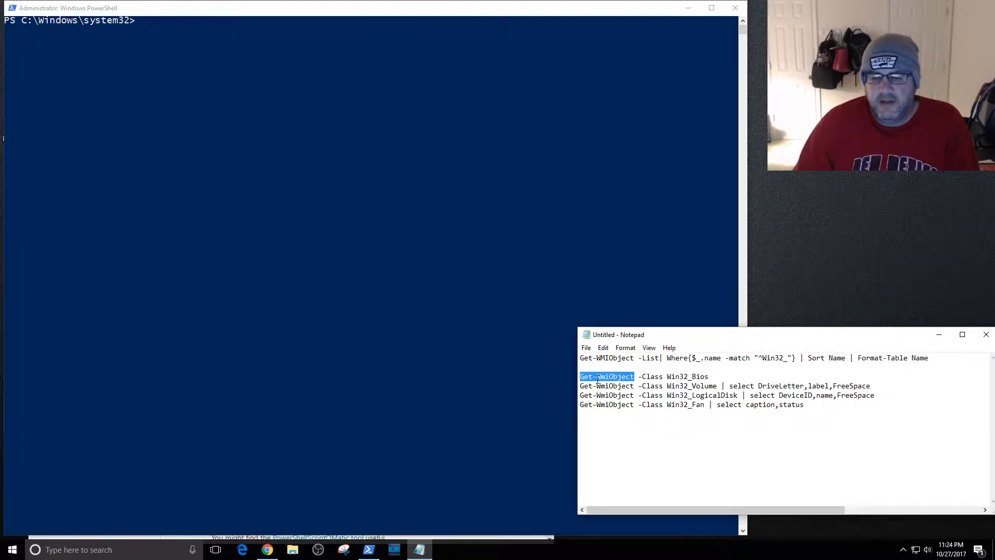
{"action": "mouse_move", "coordinate": [640, 304]}
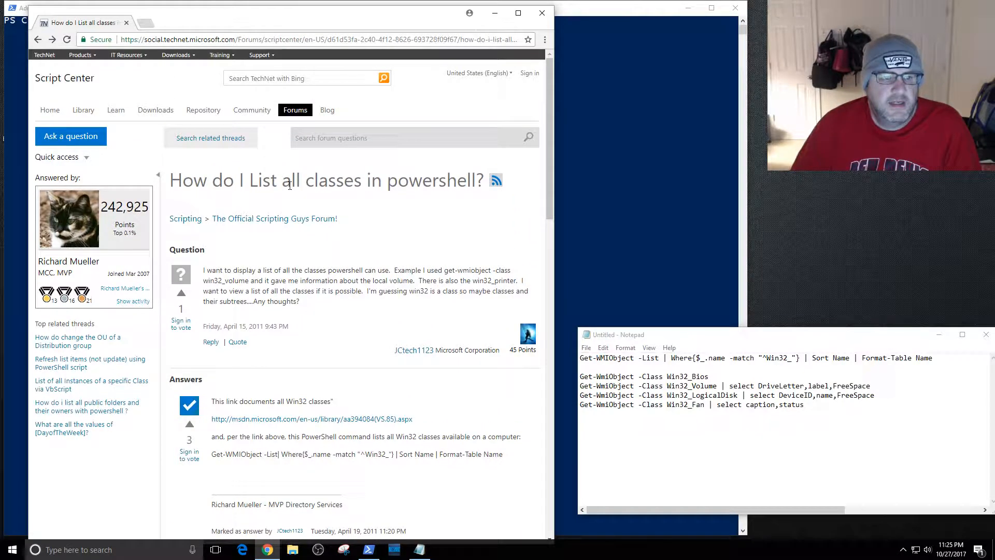
Browse the MSDN Computer System Hardware Classes docs, then copy the forum's Win32 class-listing command.
{"action": "scroll", "scroll_direction": "down", "scroll_amount": 3}
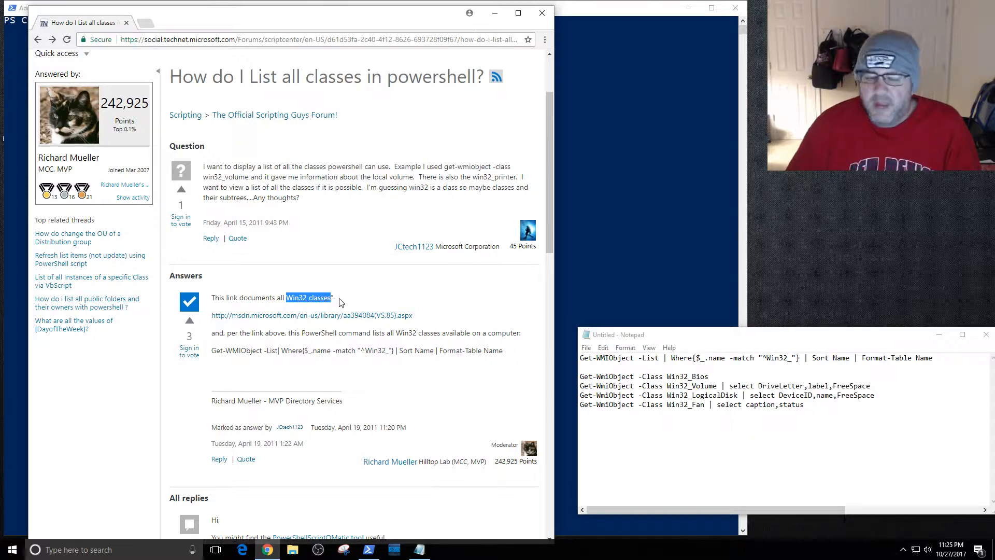
{"action": "mouse_move", "coordinate": [328, 321]}
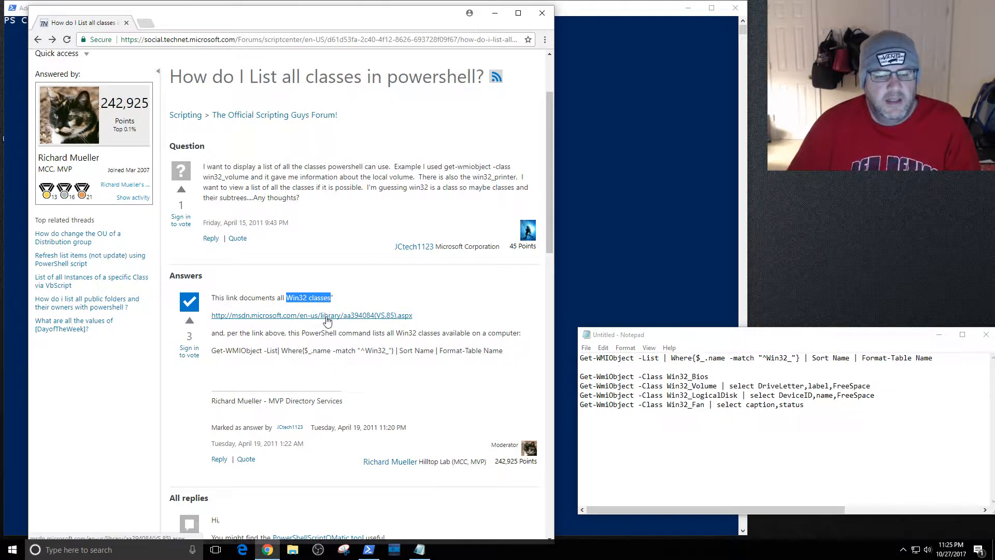
{"action": "left_click", "coordinate": [311, 316]}
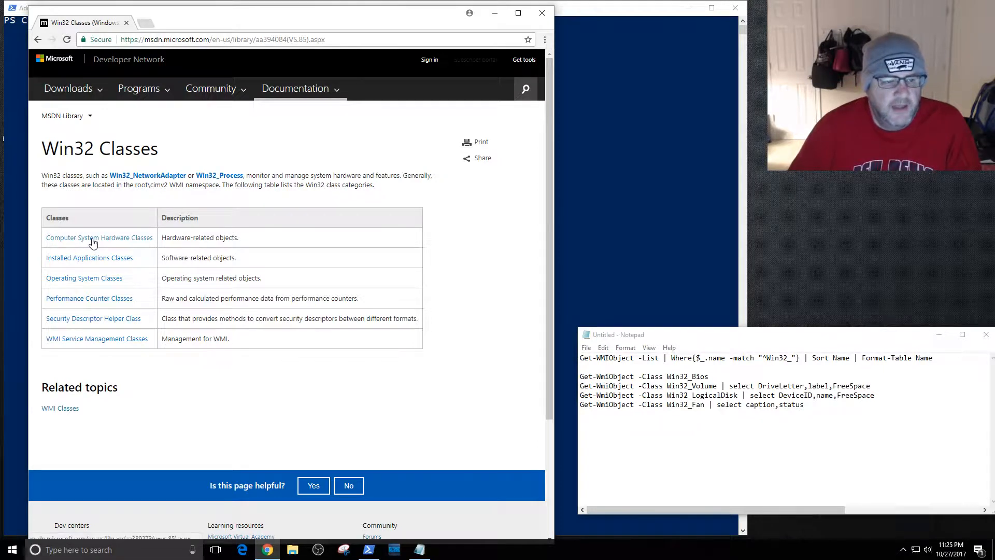
{"action": "left_click", "coordinate": [99, 238]}
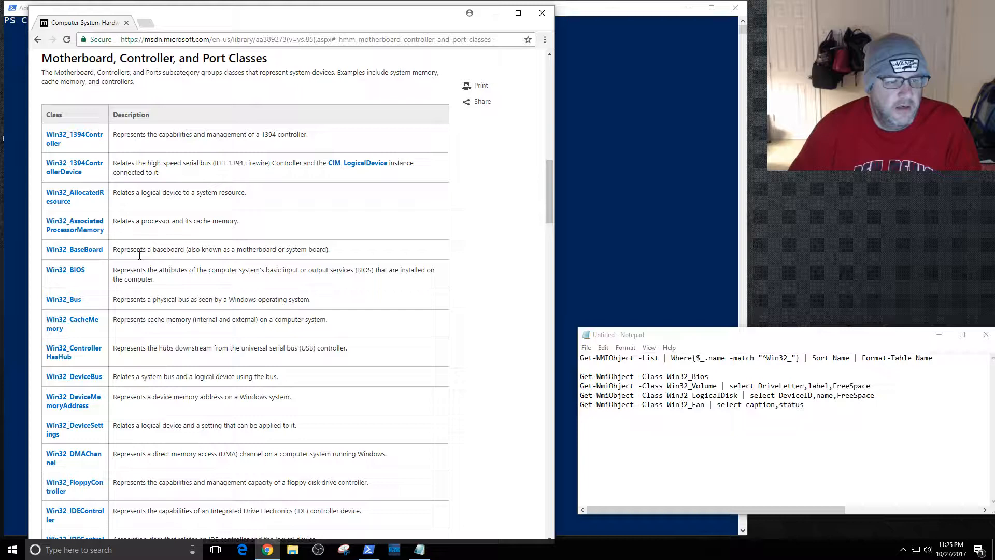
{"action": "left_click", "coordinate": [37, 39]}
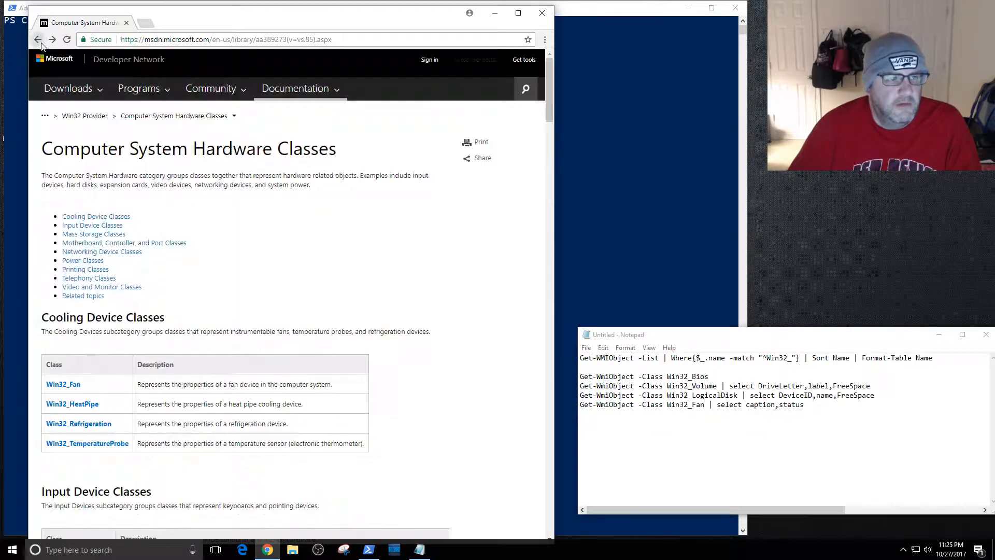
{"action": "left_click", "coordinate": [37, 39]}
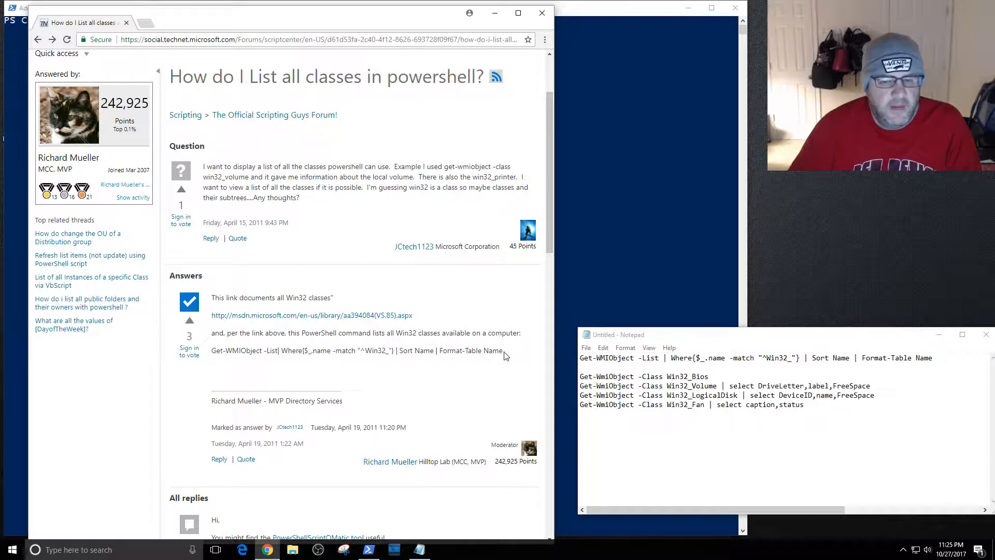
{"action": "left_click_drag", "start_coordinate": [212, 350], "coordinate": [502, 350]}
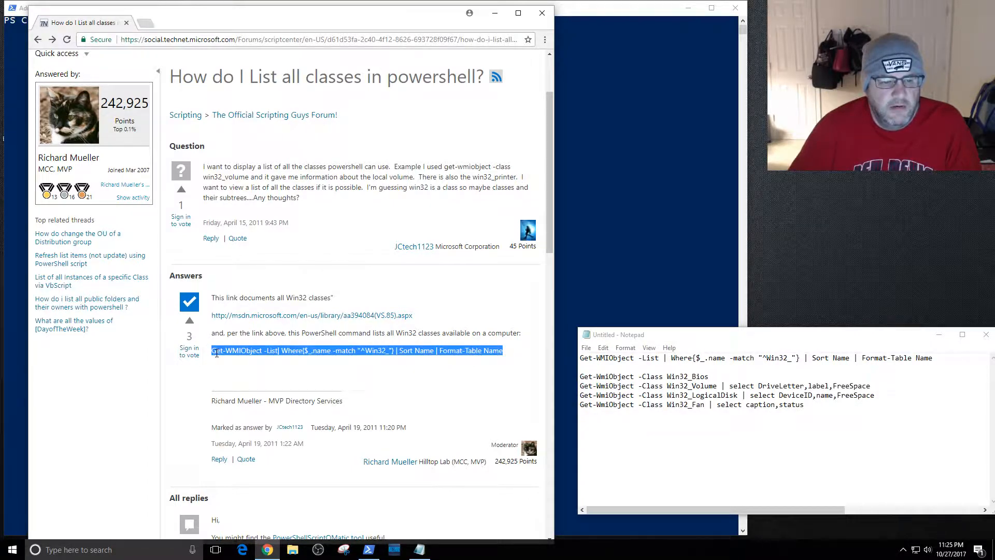
{"action": "right_click", "coordinate": [342, 350]}
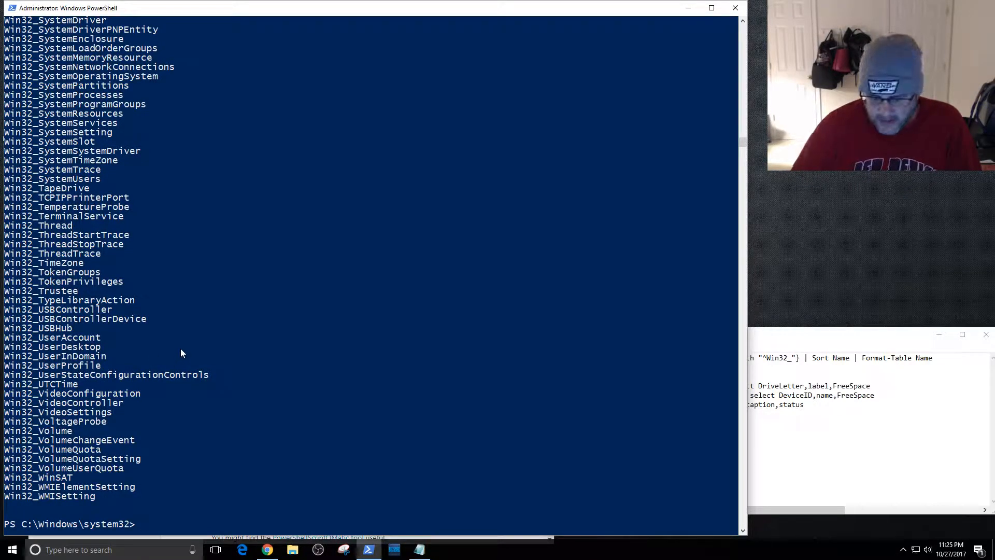
Count the name-sorted Win32 classes with (Get-WMIObject -List ...).count, returning 725.
{"action": "type", "text": "Get-WMIObject -List| Where{$_.name -match \"^win32_\"} | Sort Name | Format-Table Name"}
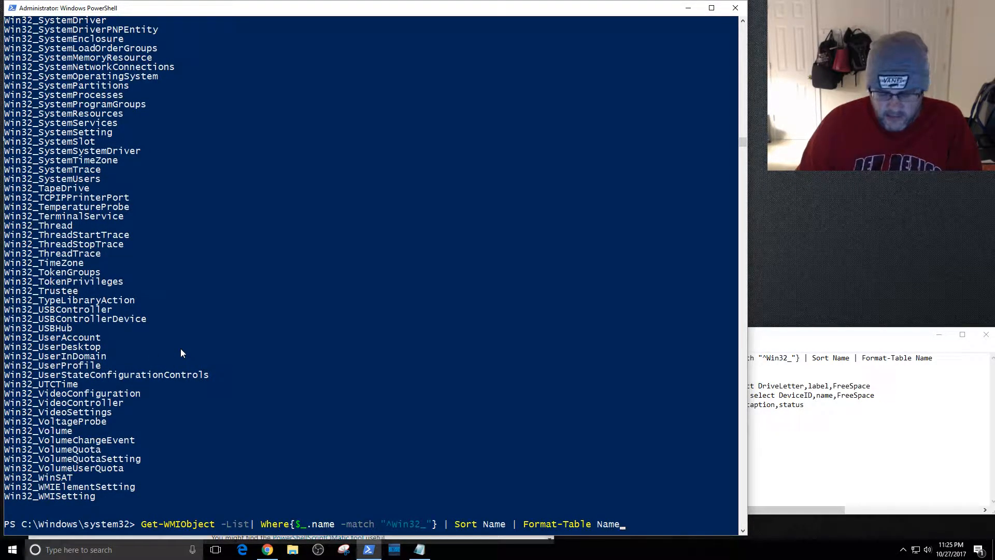
{"action": "type", "text": ")"}
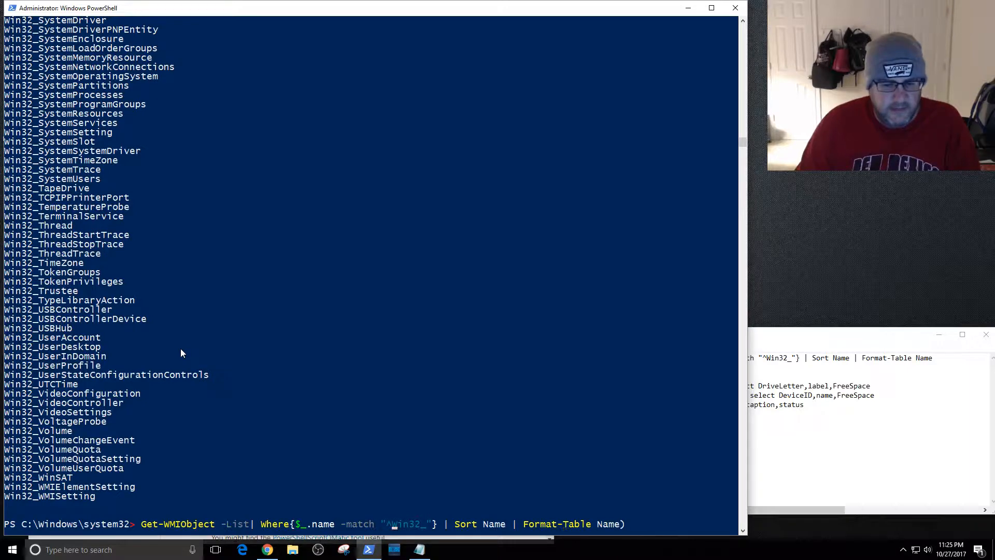
{"action": "type", "text": "("}
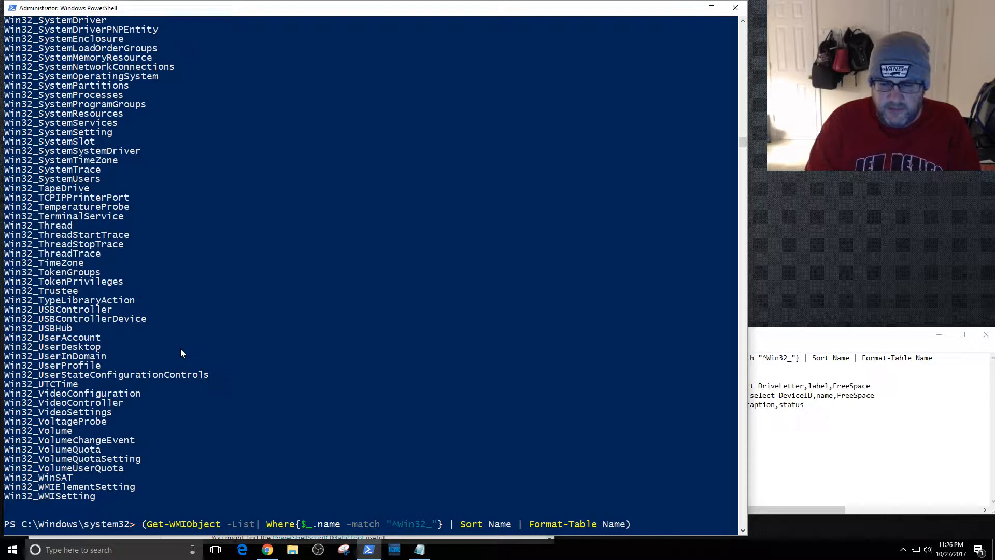
{"action": "type", "text": ".count"}
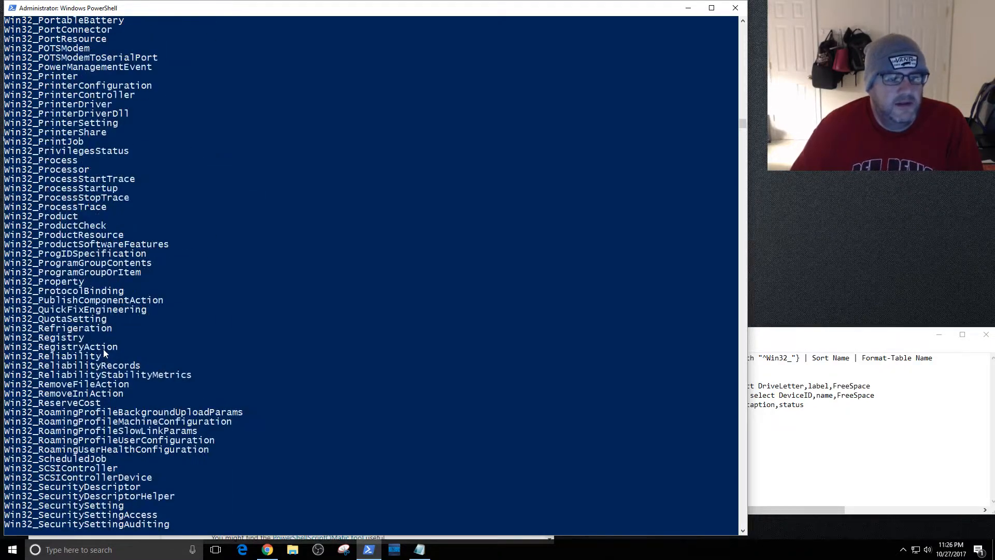
{"action": "scroll", "scroll_direction": "down", "scroll_amount": 3}
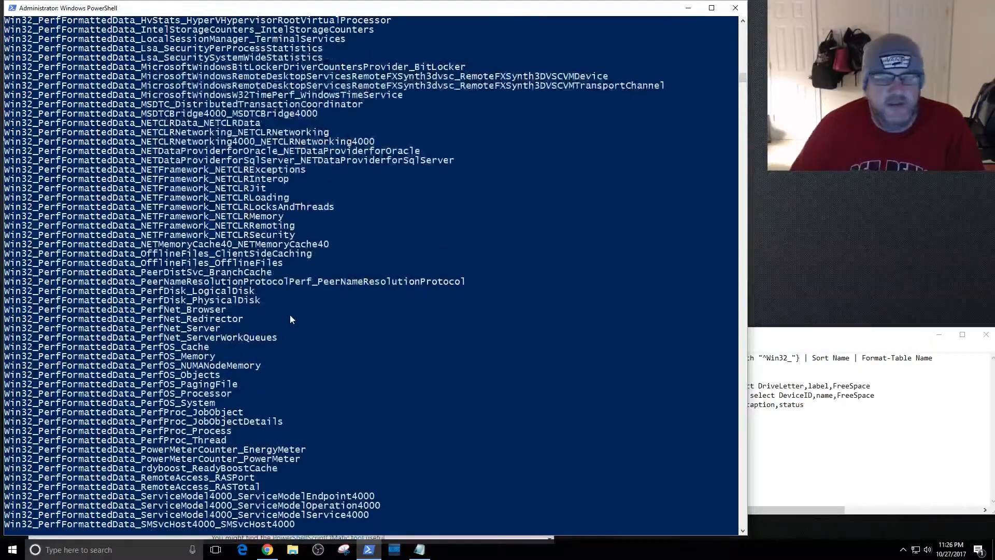
{"action": "mouse_move", "coordinate": [525, 329]}
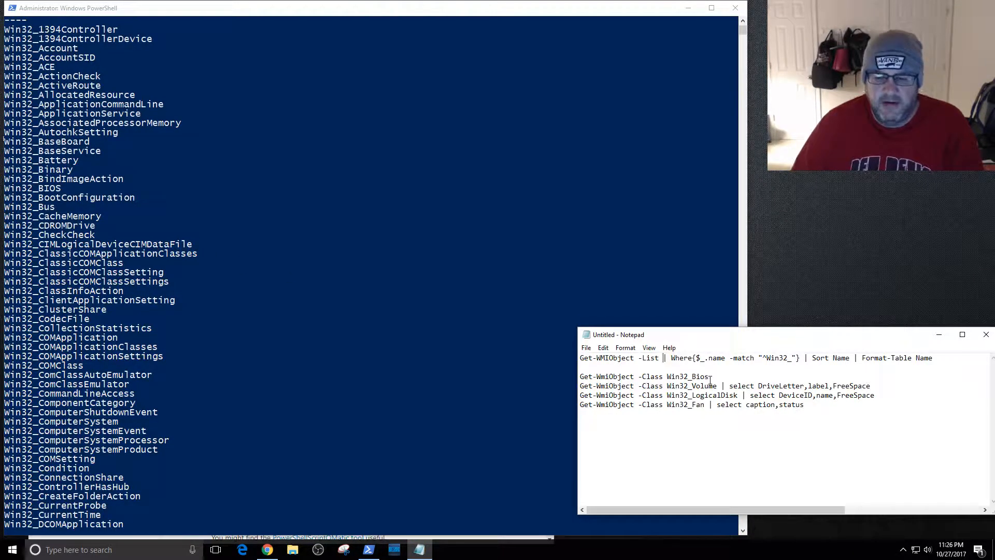
Copy the Win32_Bios query line from Notepad back into the console.
{"action": "triple_click", "coordinate": [644, 376]}
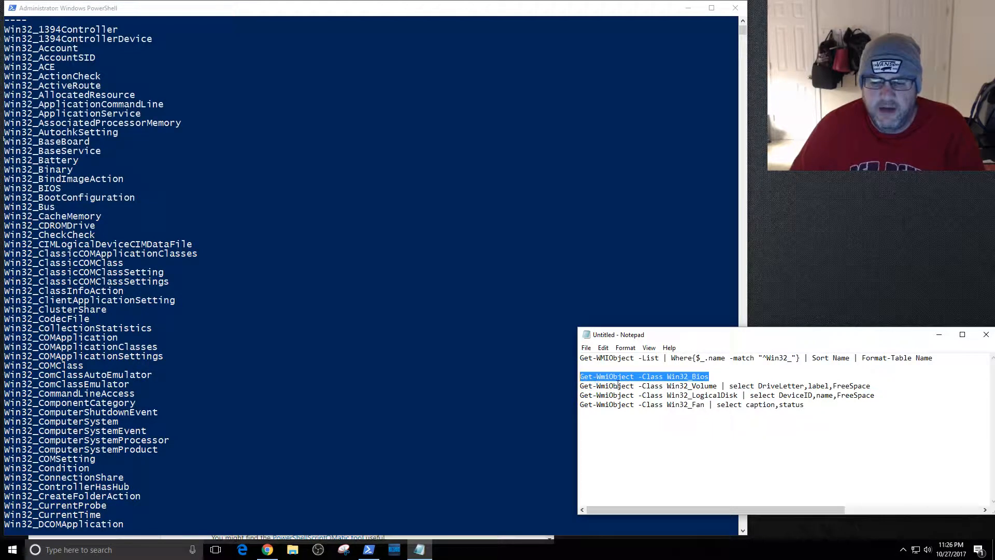
{"action": "right_click", "coordinate": [643, 393]}
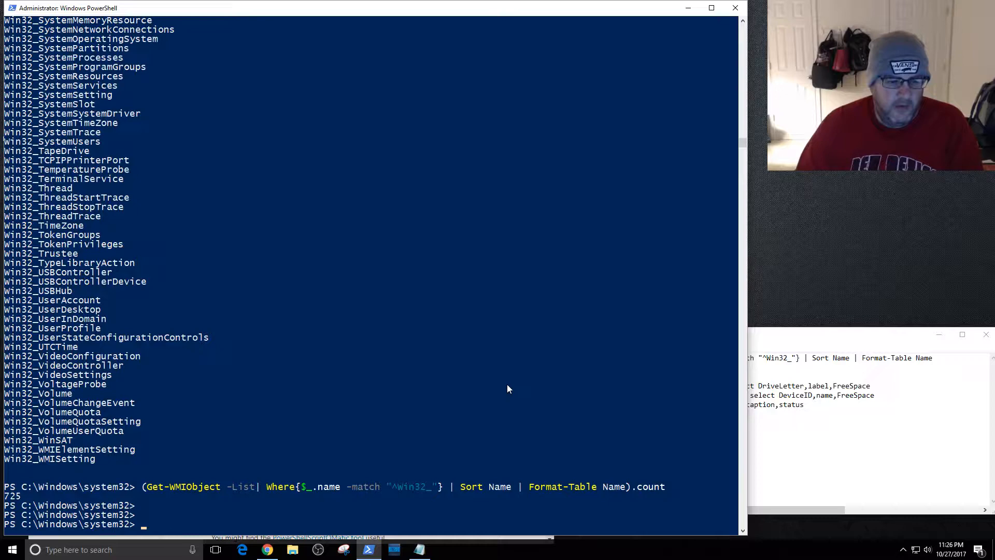
{"action": "left_click", "coordinate": [10, 549]}
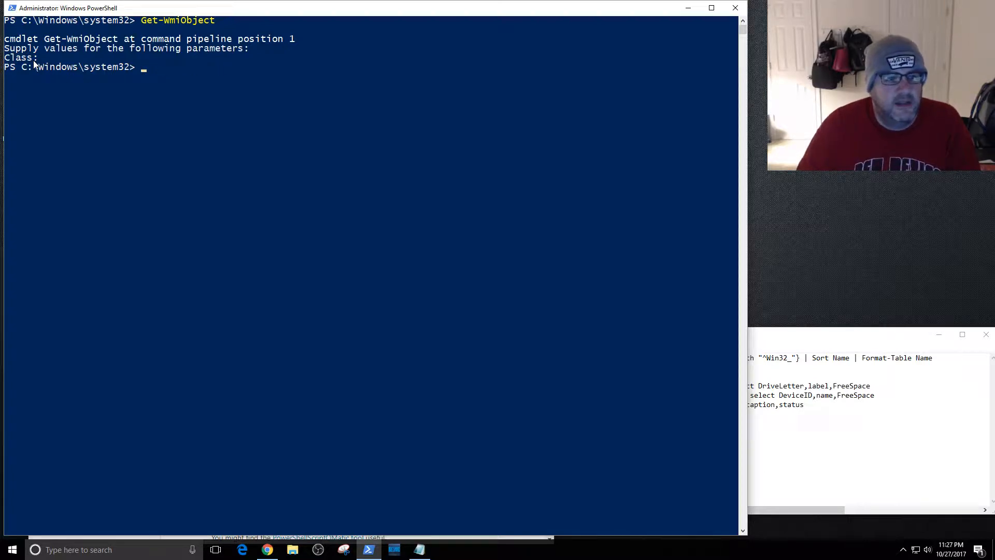
Show Win32_Bios details and store its SerialNumber, 'Default string', in $tag.
{"action": "type", "text": "Get-WmiObject -Class Win32_Bios"}
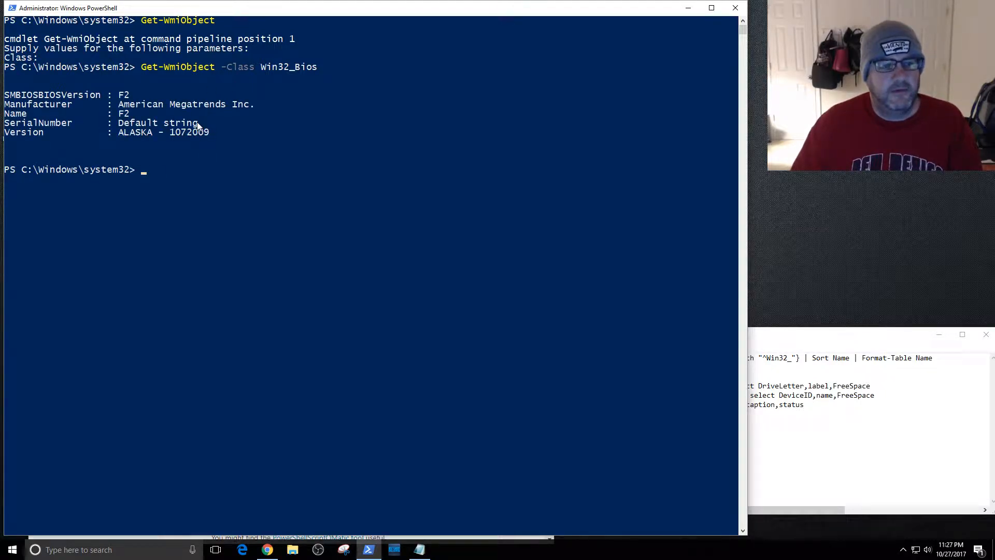
{"action": "double_click", "coordinate": [157, 123]}
{"action": "type", "text": "(Get-WmiObject -Class Win32_Bios"}
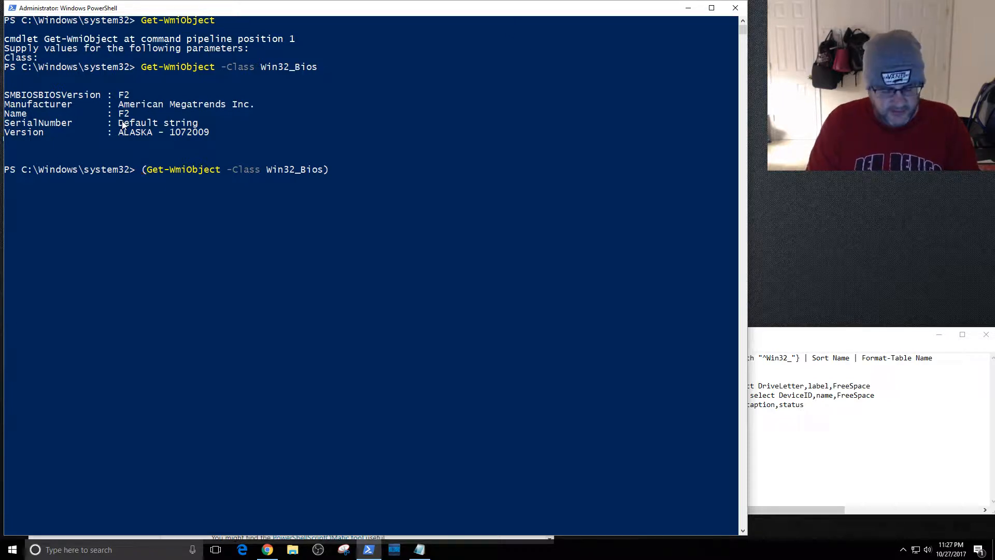
{"action": "type", "text": "$tag ="}
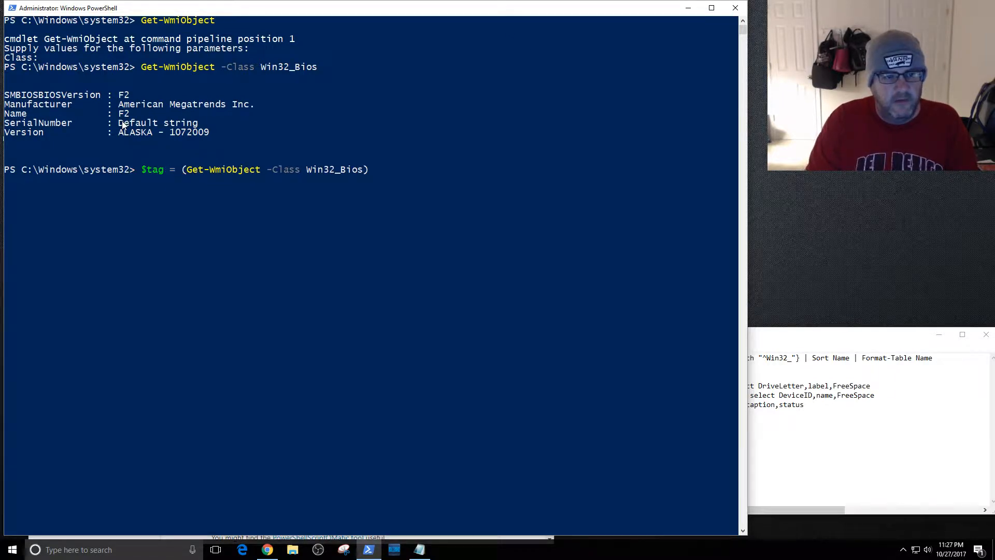
{"action": "type", "text": "."}
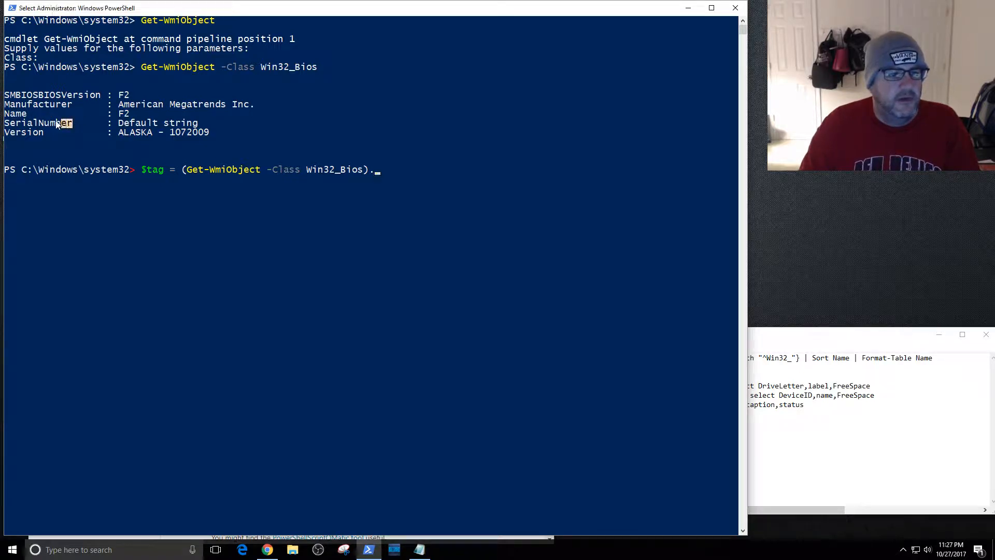
{"action": "type", "text": "SerialNumber"}
{"action": "type", "text": "$tag"}
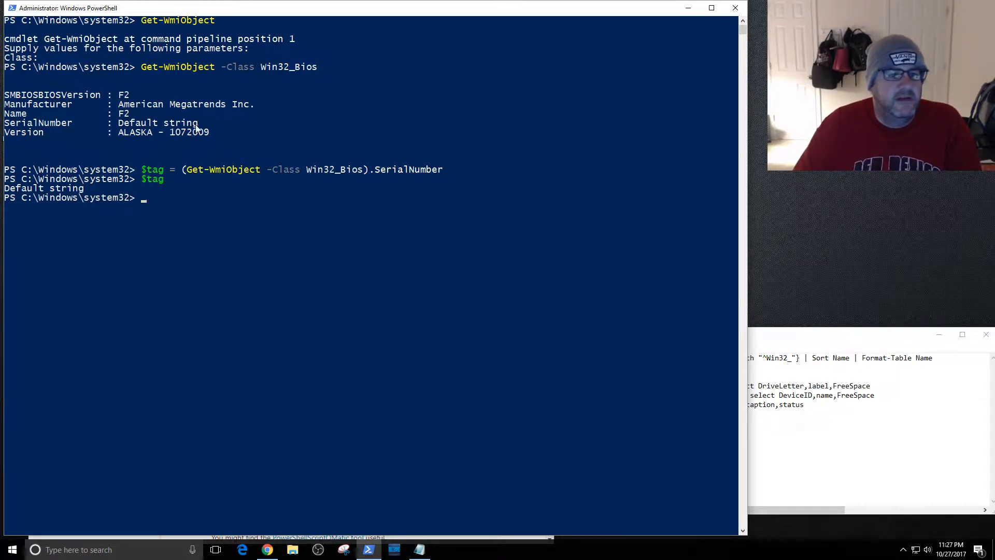
{"action": "double_click", "coordinate": [158, 122]}
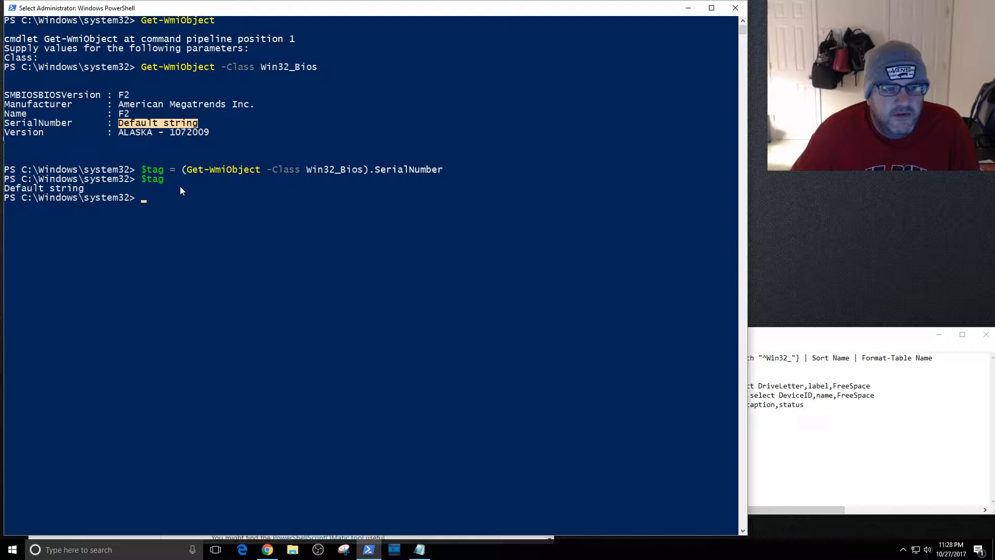
{"action": "mouse_move", "coordinate": [161, 212]}
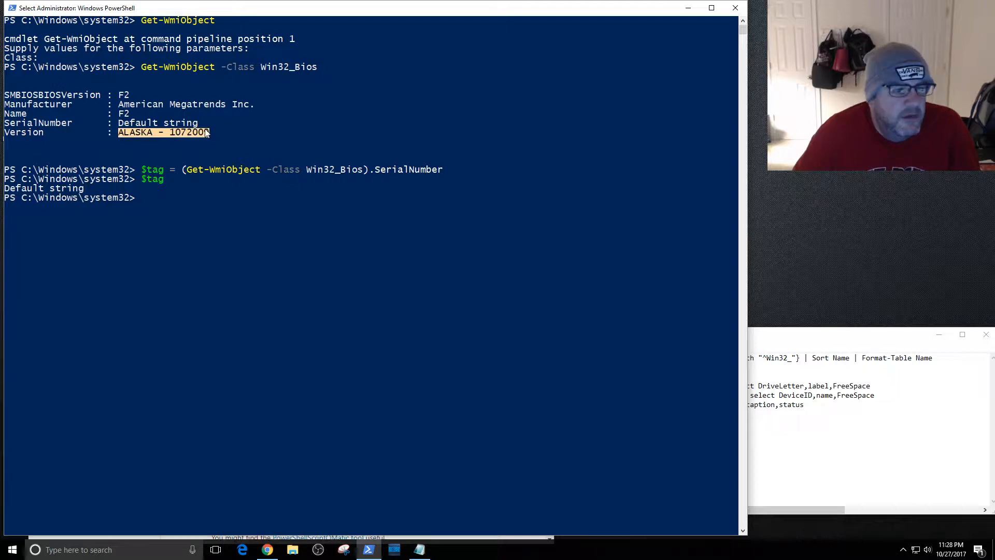
{"action": "mouse_move", "coordinate": [211, 218]}
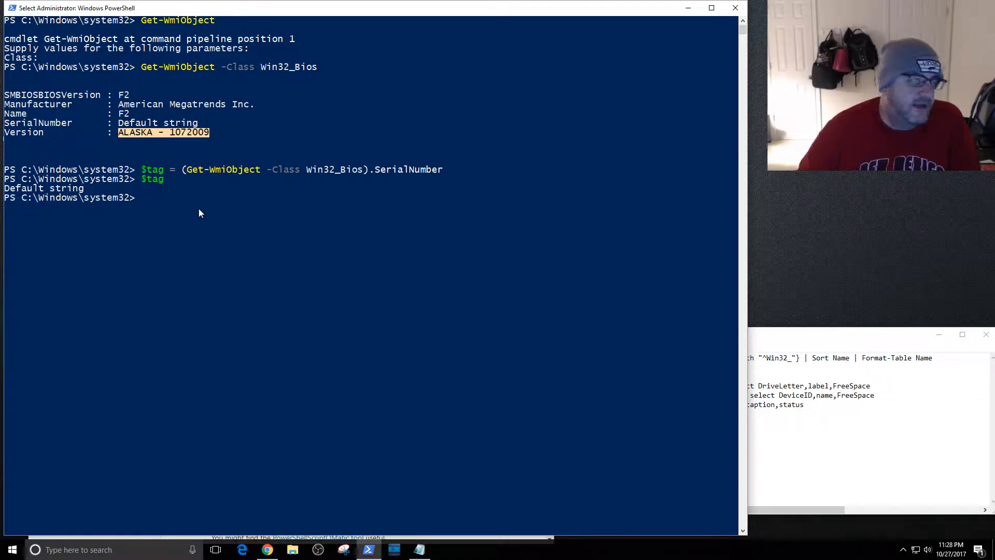
{"action": "mouse_move", "coordinate": [359, 178]}
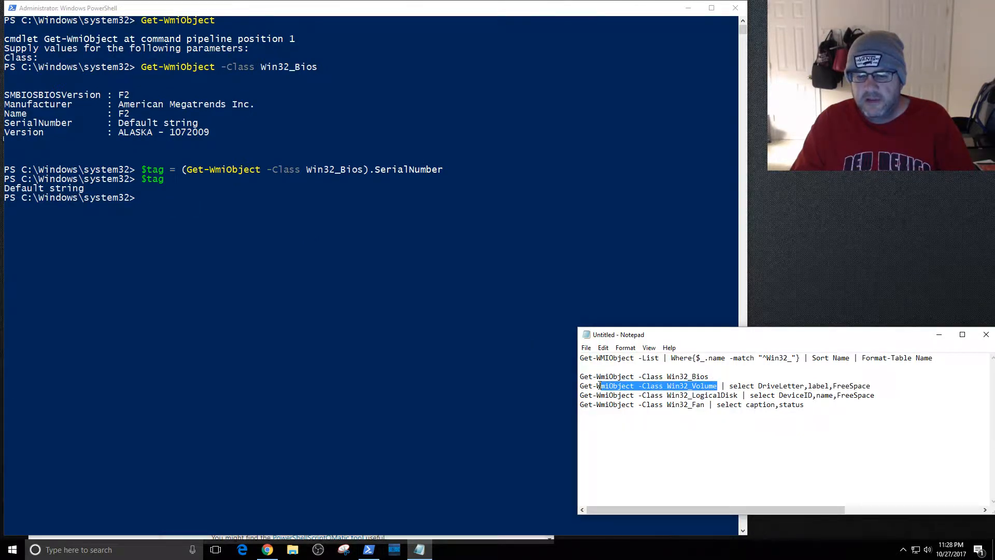
Run Get-WmiObject -Class Win32_Volume, scroll through all volume properties, and grab the filtered query.
{"action": "right_click", "coordinate": [647, 385]}
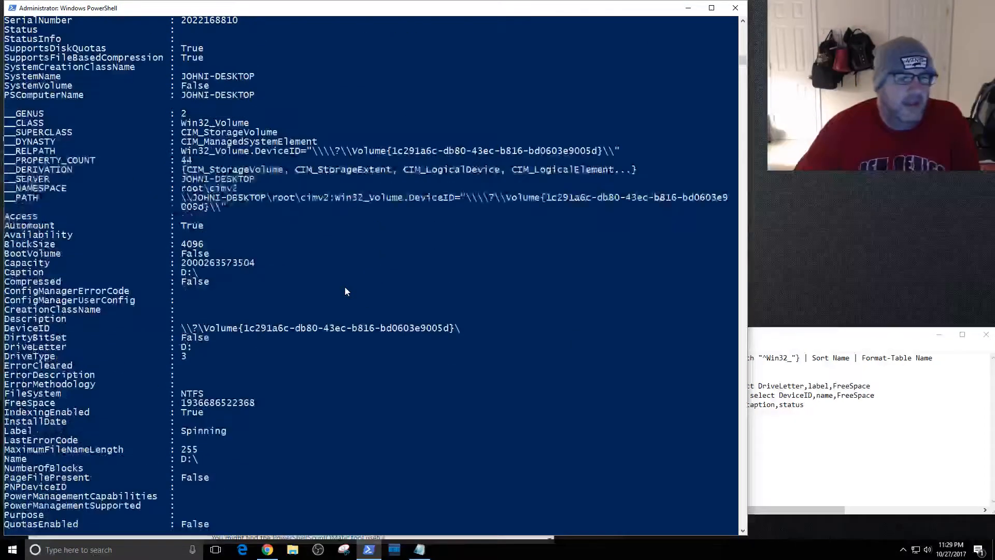
{"action": "scroll", "scroll_direction": "down", "scroll_amount": 3}
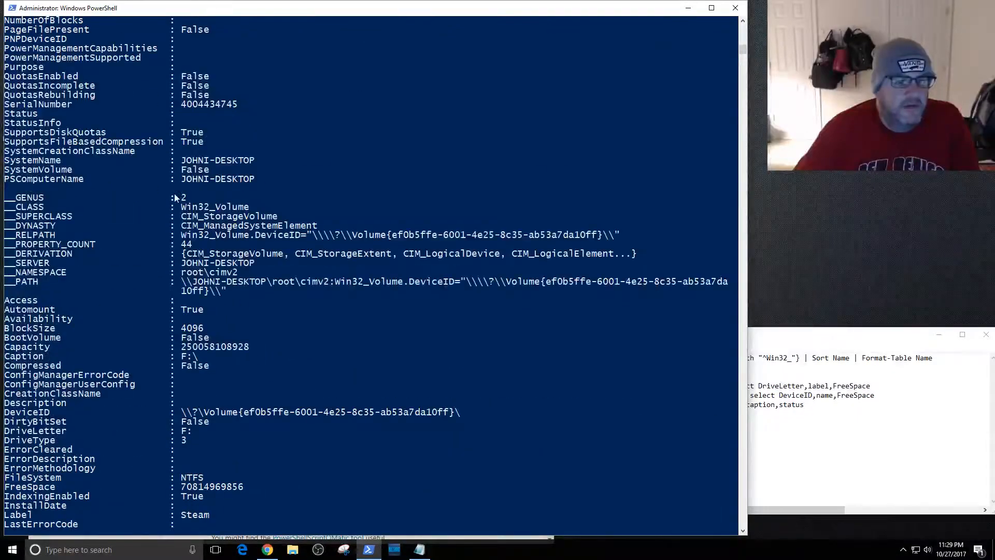
{"action": "scroll", "scroll_direction": "down", "scroll_amount": 3}
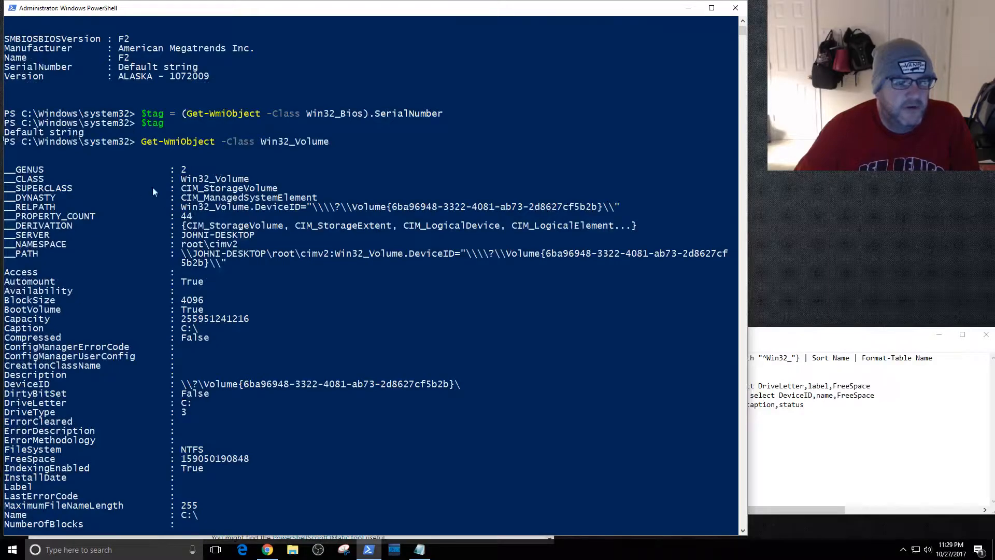
{"action": "scroll", "scroll_direction": "down", "scroll_amount": 3}
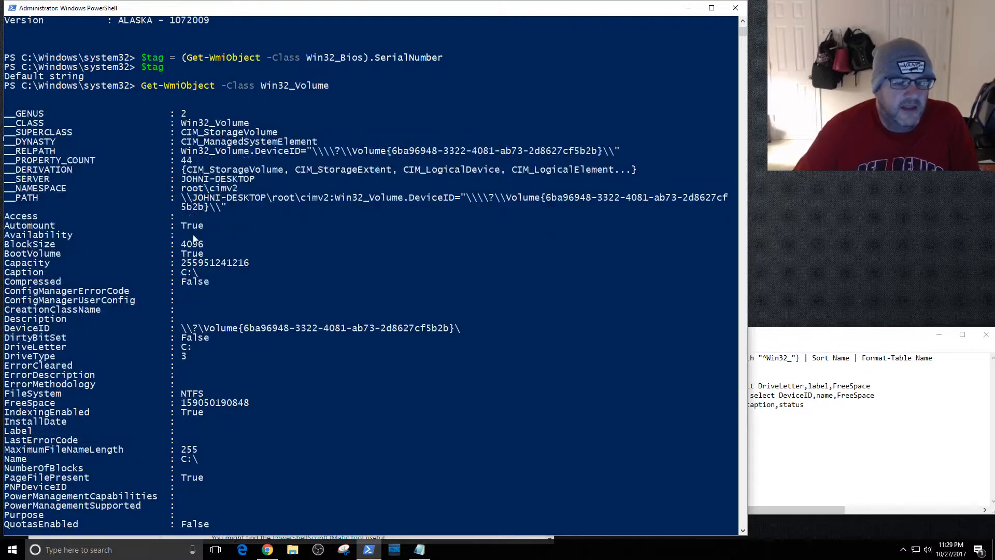
{"action": "scroll", "scroll_direction": "down", "scroll_amount": 3}
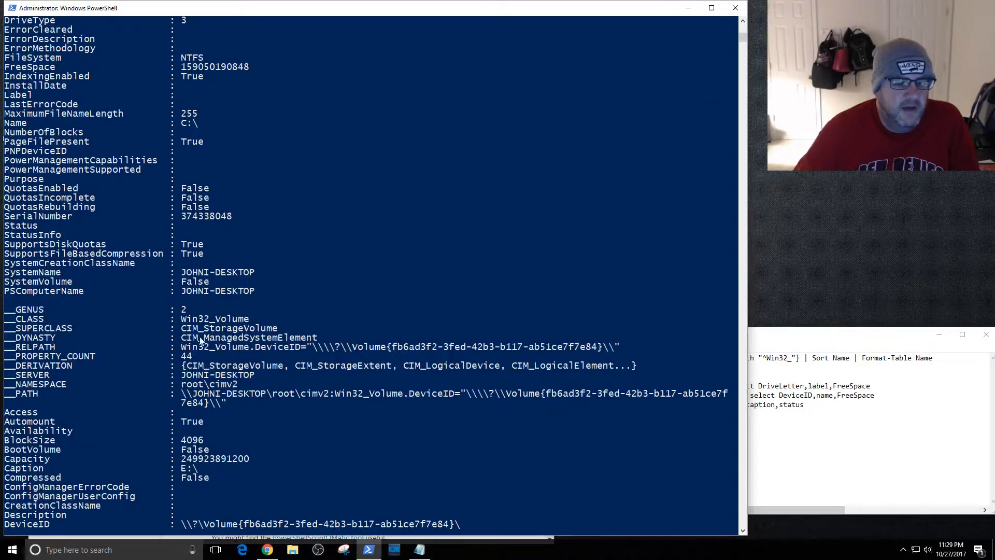
{"action": "scroll", "scroll_direction": "down", "scroll_amount": 3}
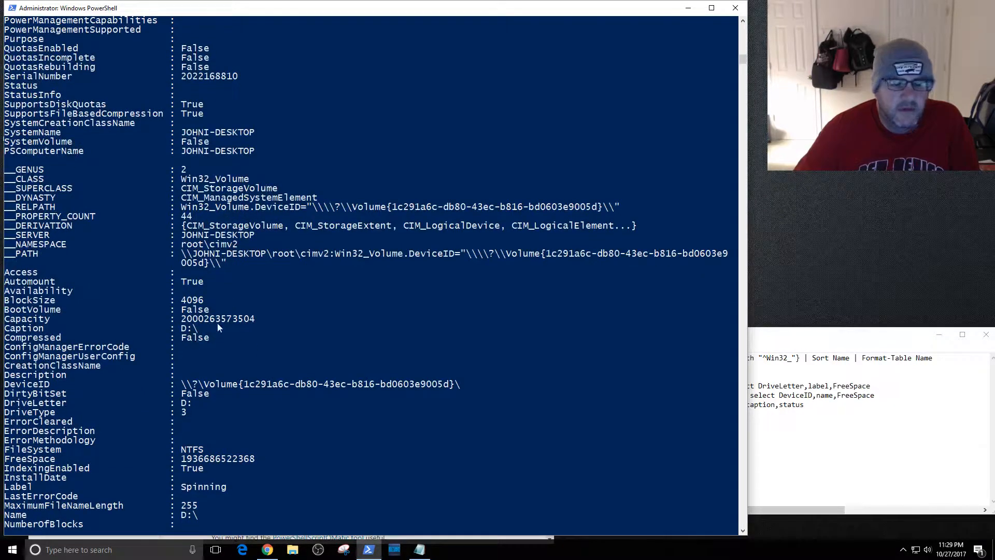
{"action": "scroll", "scroll_direction": "down", "scroll_amount": 3}
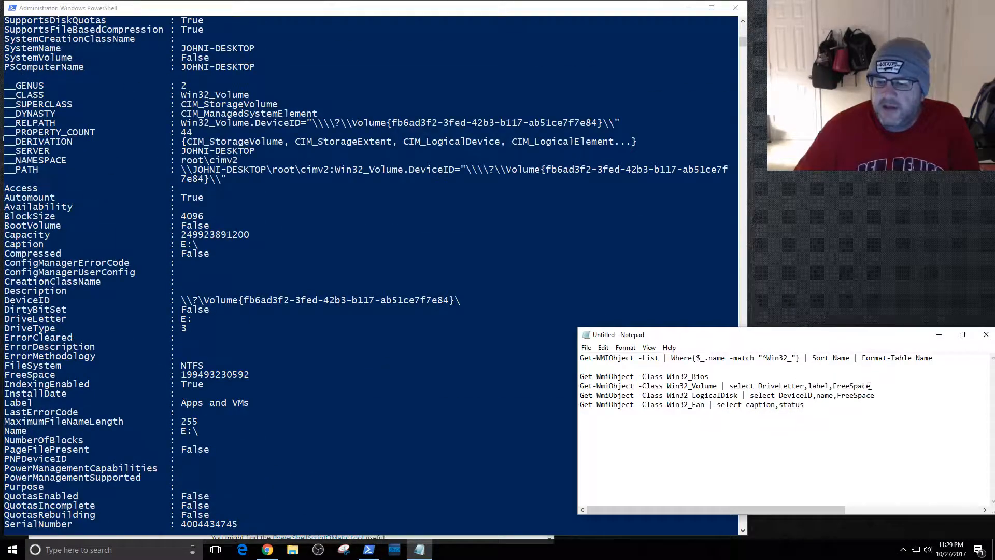
{"action": "triple_click", "coordinate": [723, 385]}
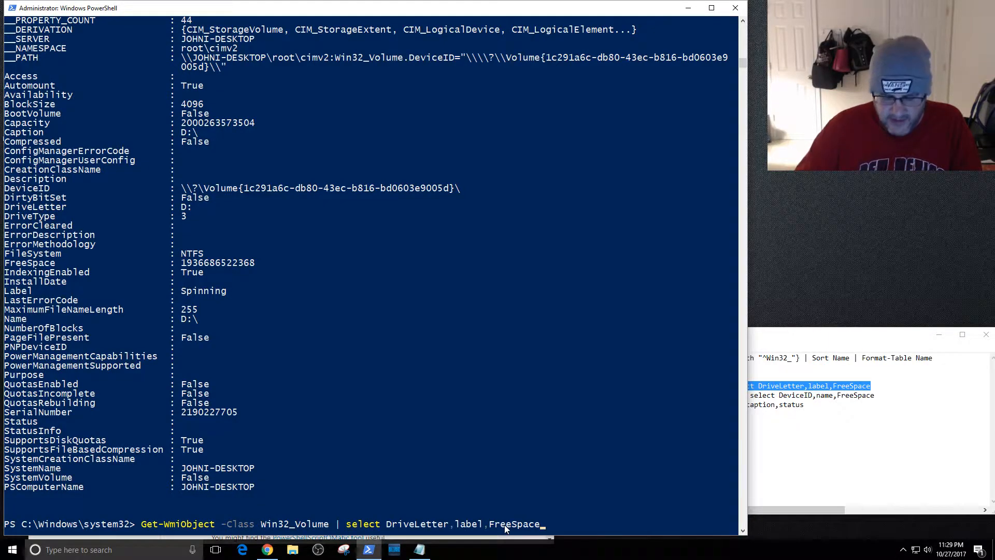
Run the Win32_Volume query selecting DriveLetter, label and FreeSpace for drives C, E, F, D.
{"action": "key", "text": "Enter"}
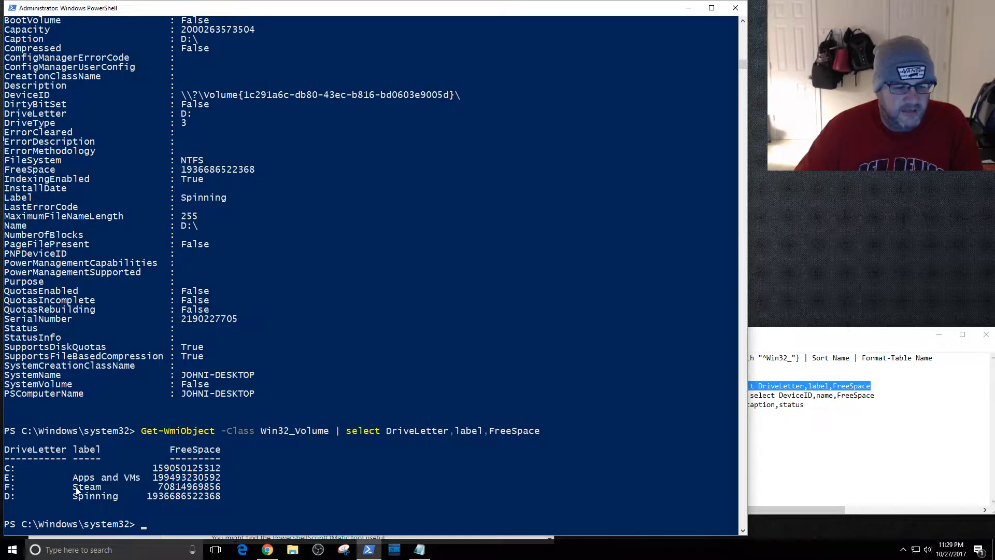
{"action": "mouse_move", "coordinate": [95, 488]}
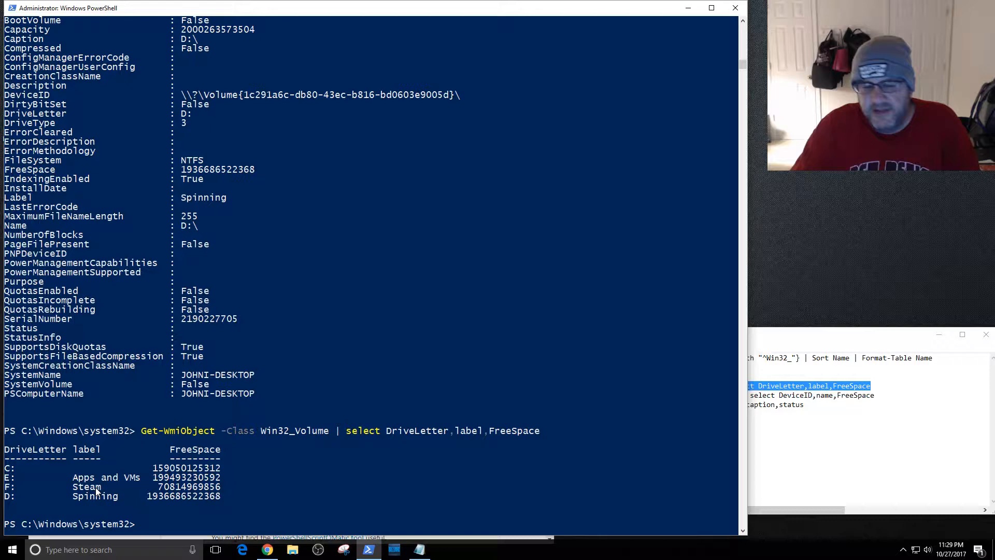
{"action": "mouse_move", "coordinate": [121, 512]}
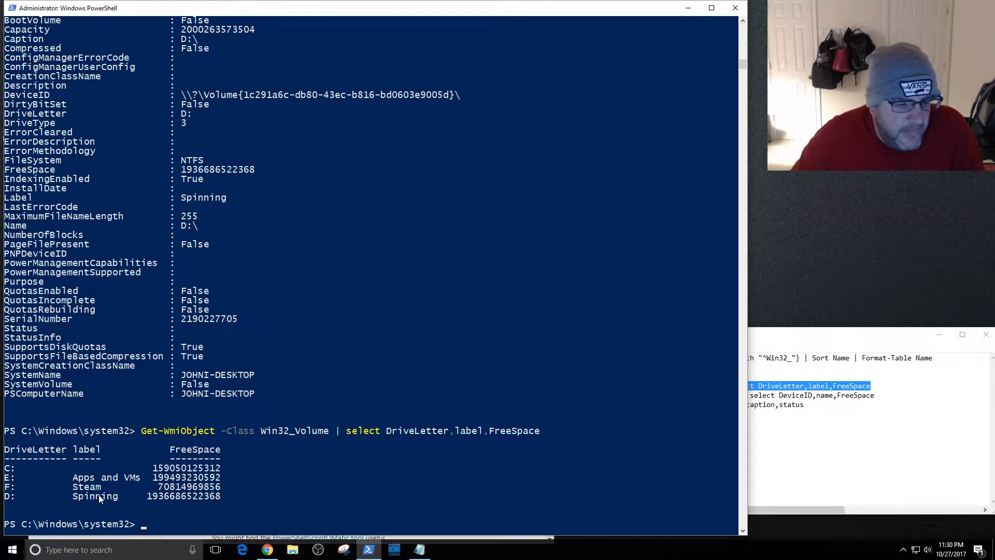
{"action": "mouse_move", "coordinate": [216, 497]}
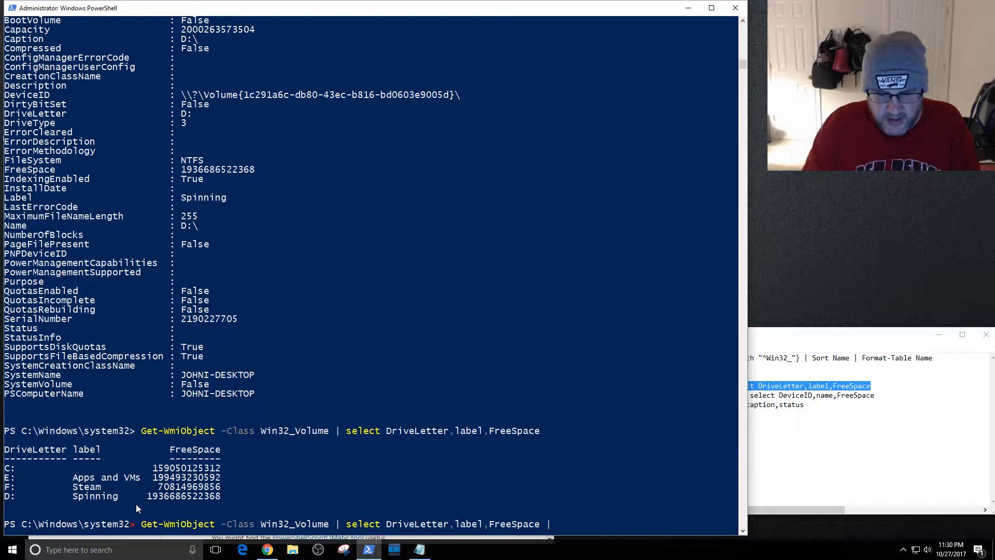
Append | sort DriveLetter to the volume query and run it, then take the LogicalDisk line.
{"action": "type", "text": "sort"}
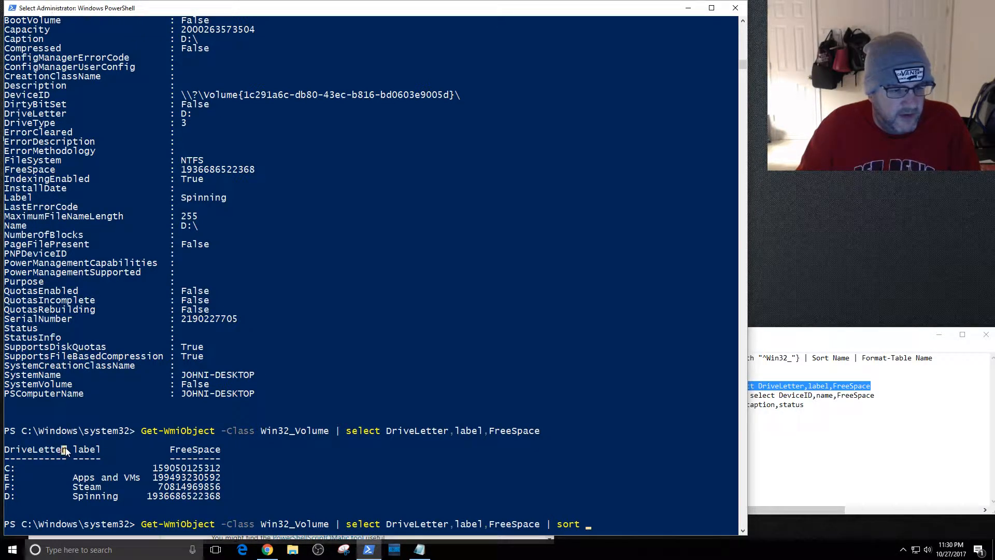
{"action": "type", "text": "DriveLetter"}
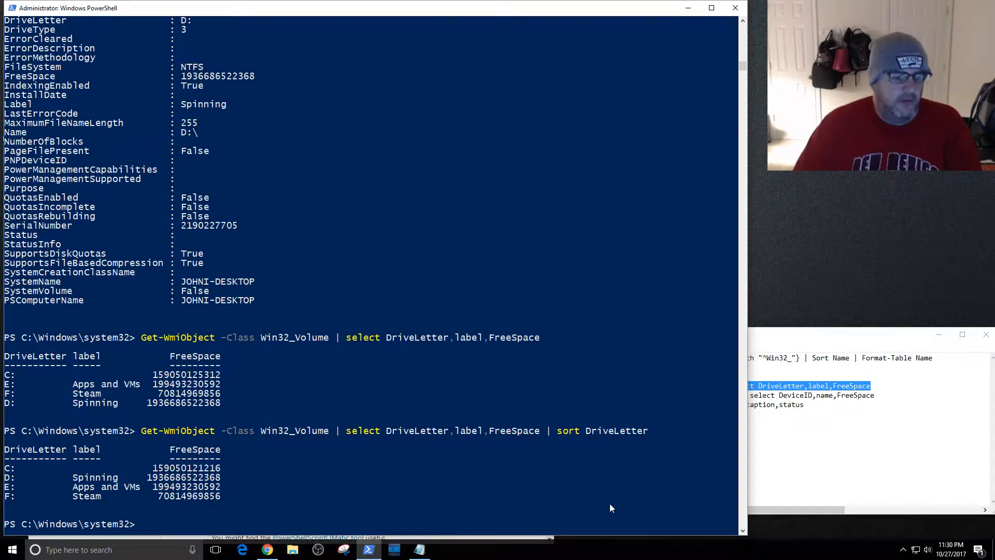
{"action": "mouse_move", "coordinate": [200, 475]}
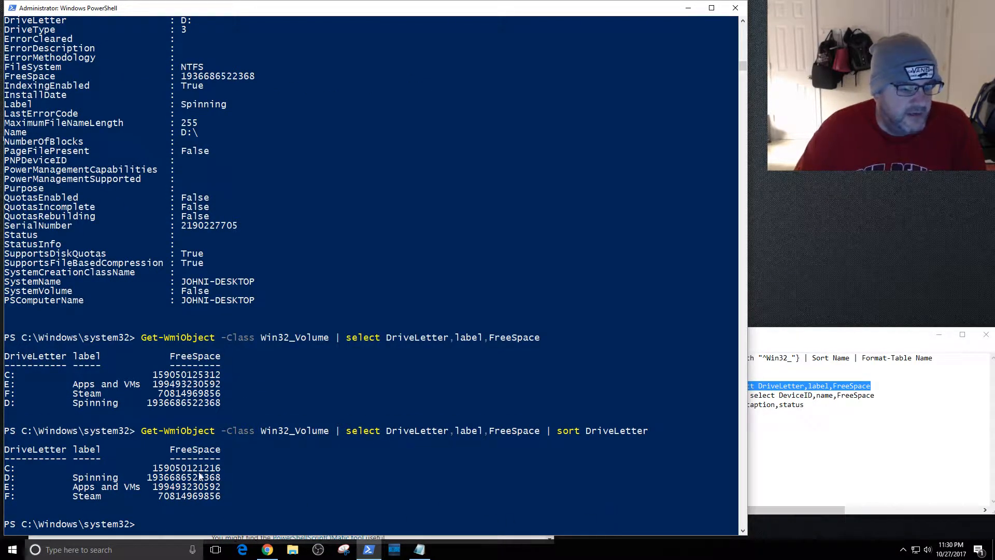
{"action": "mouse_move", "coordinate": [241, 514]}
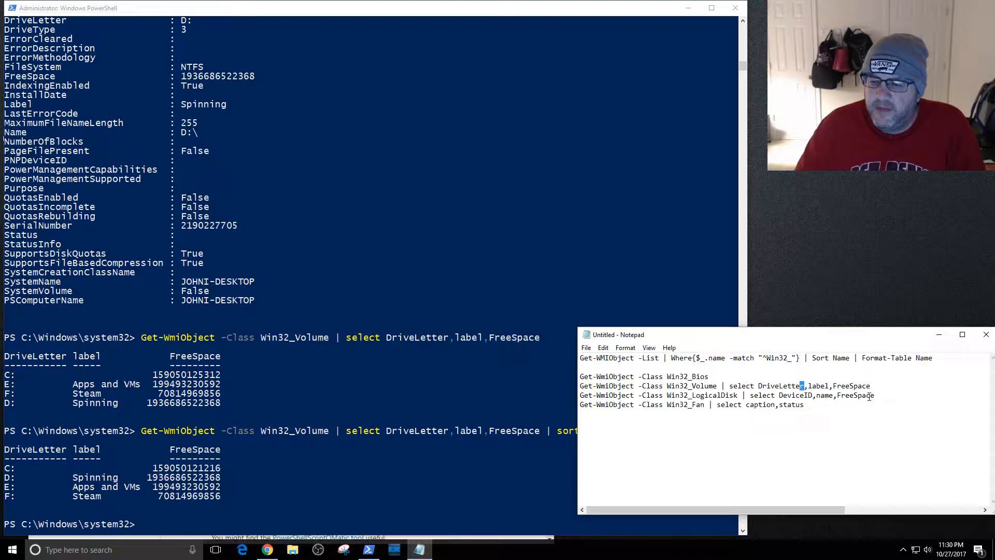
{"action": "triple_click", "coordinate": [698, 395]}
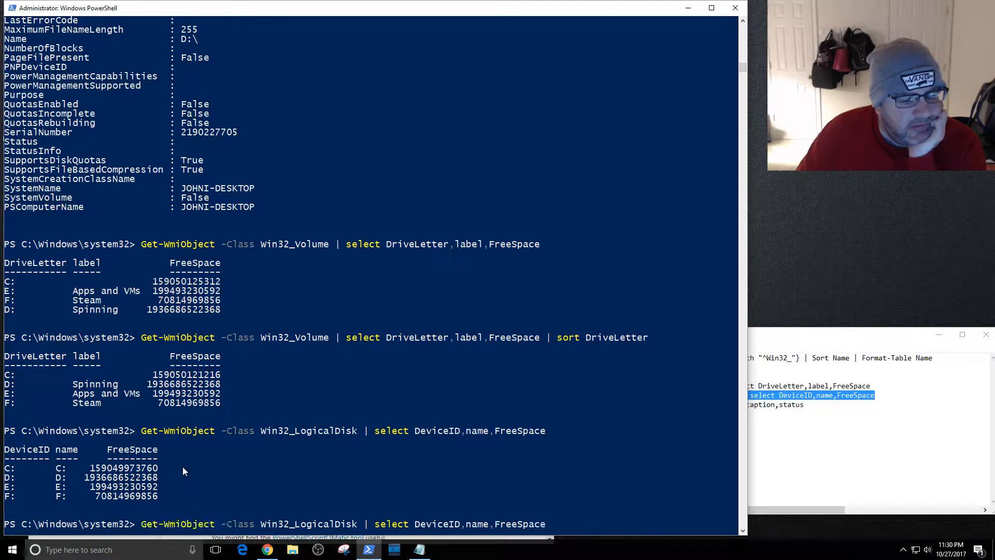
Replace name with VolumeName in the Win32_LogicalDisk DeviceID/FreeSpace query and rerun it.
{"action": "type", "text": "Dev"}
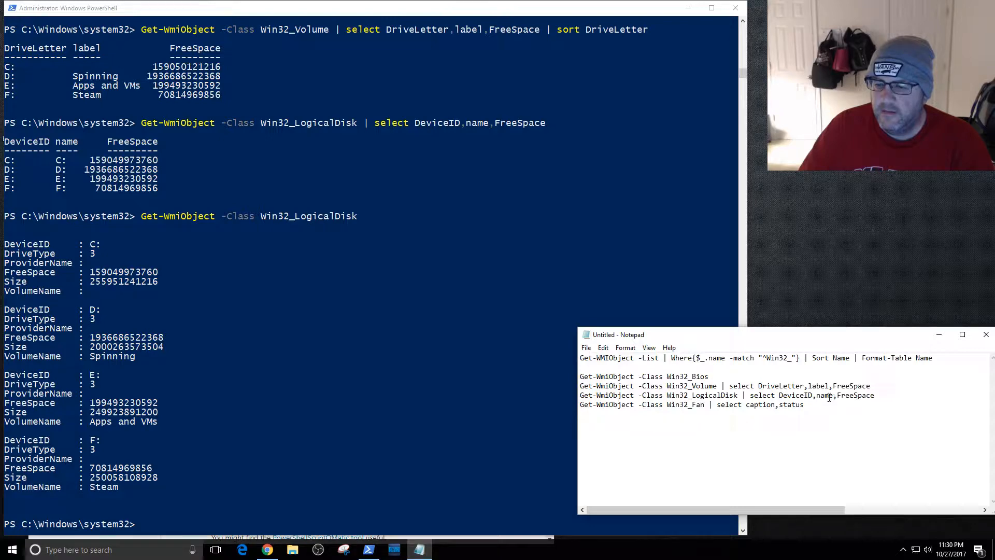
{"action": "double_click", "coordinate": [824, 395]}
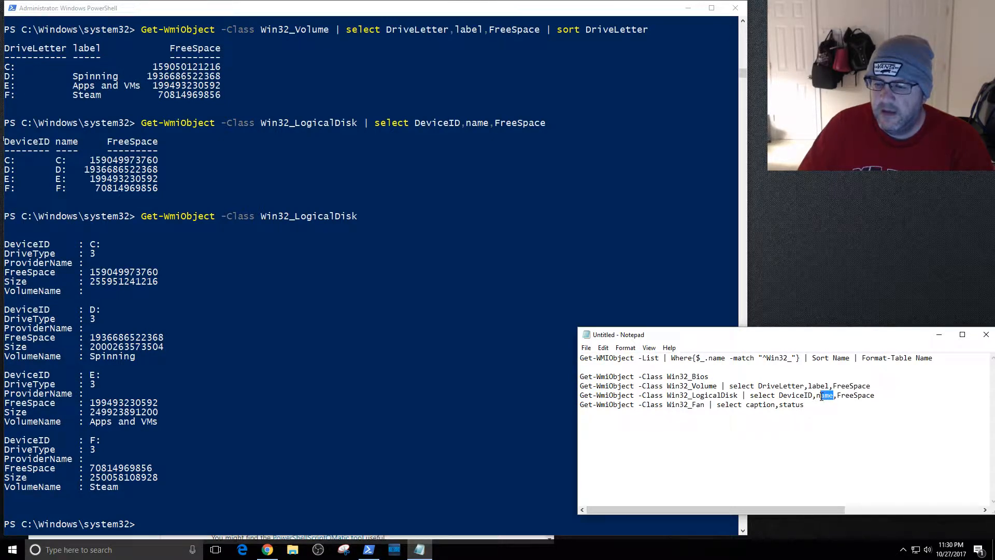
{"action": "type", "text": "VolumeName"}
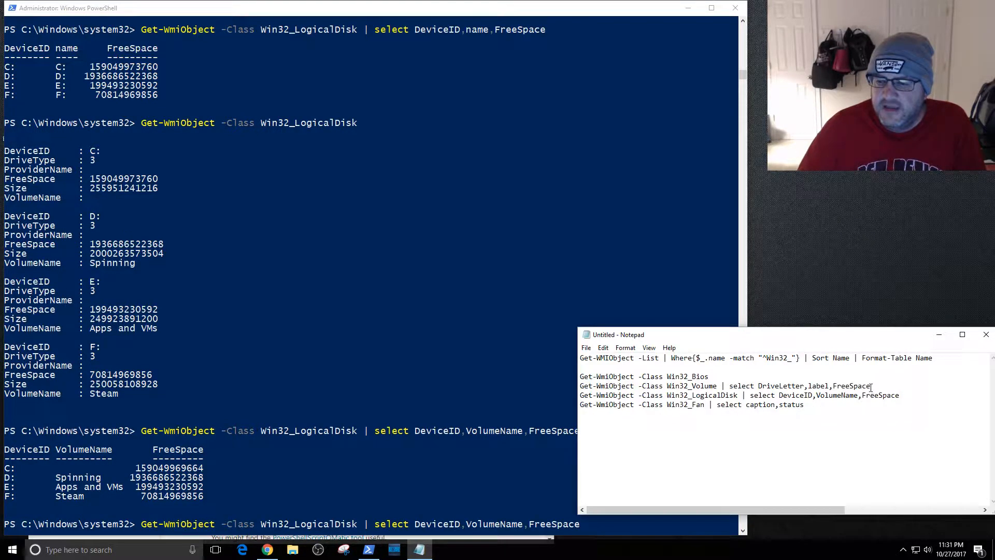
{"action": "triple_click", "coordinate": [724, 385]}
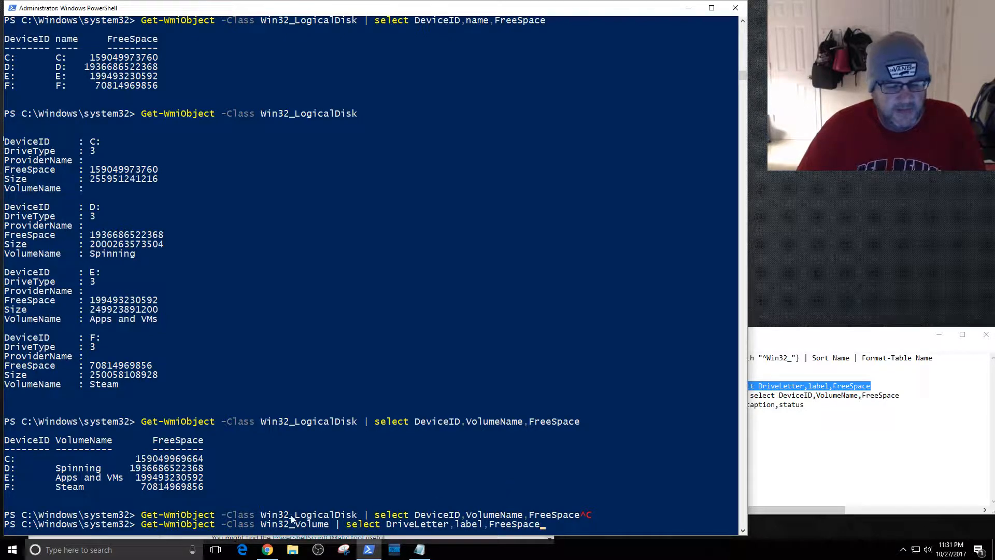
Rerun the Win32_Volume select query and point out its FreeSpace and label columns.
{"action": "double_click", "coordinate": [308, 421]}
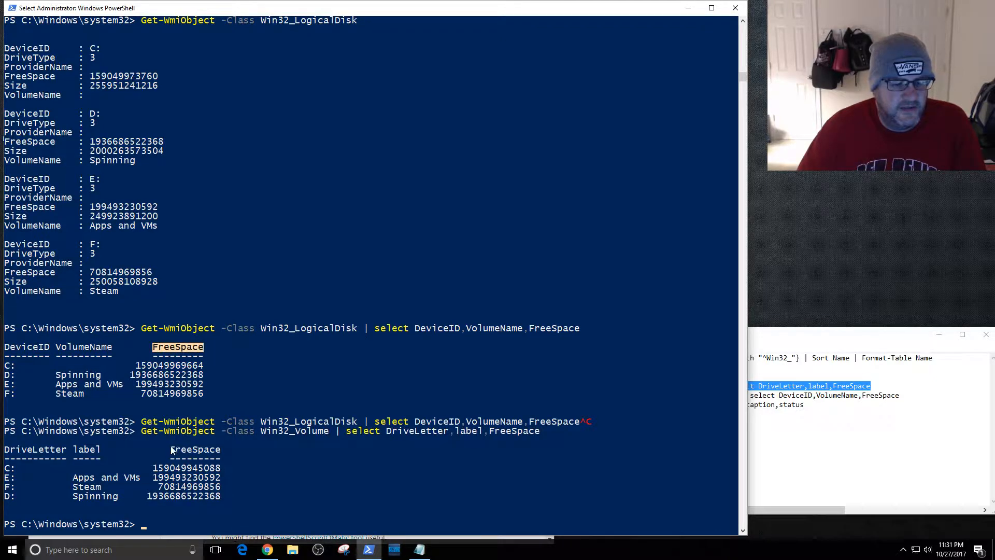
{"action": "double_click", "coordinate": [84, 449]}
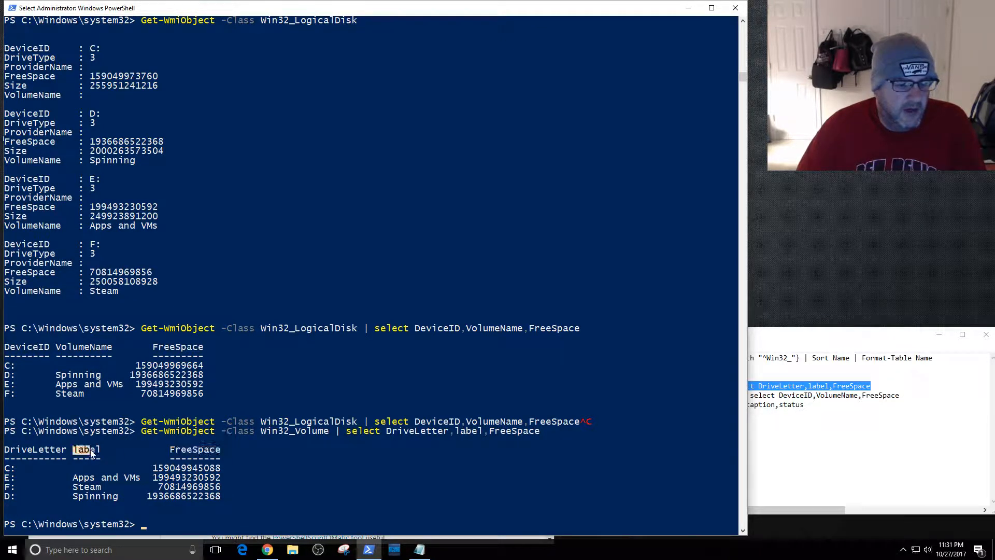
{"action": "double_click", "coordinate": [24, 450]}
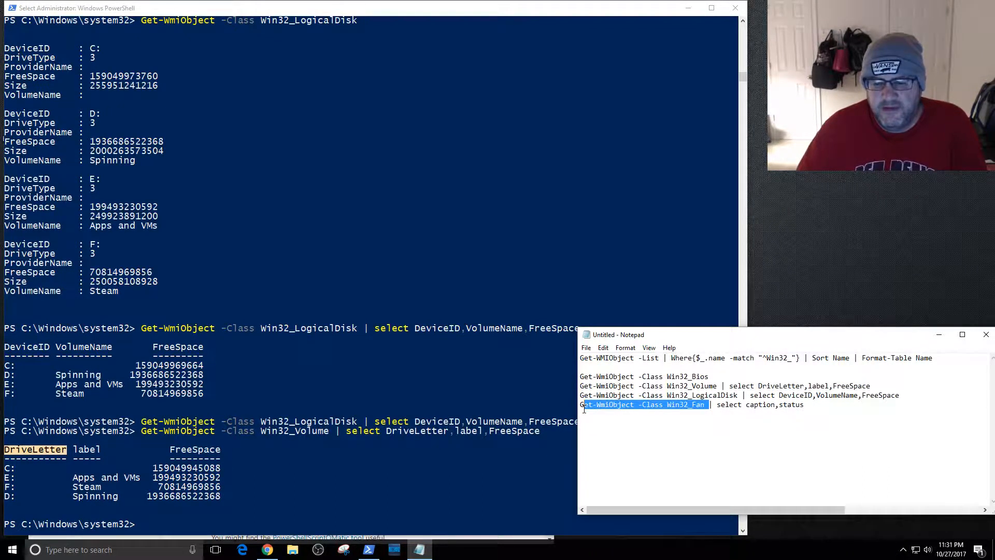
Run Get-WmiObject -Class Win32_Fan, then select only its status property.
{"action": "right_click", "coordinate": [644, 404]}
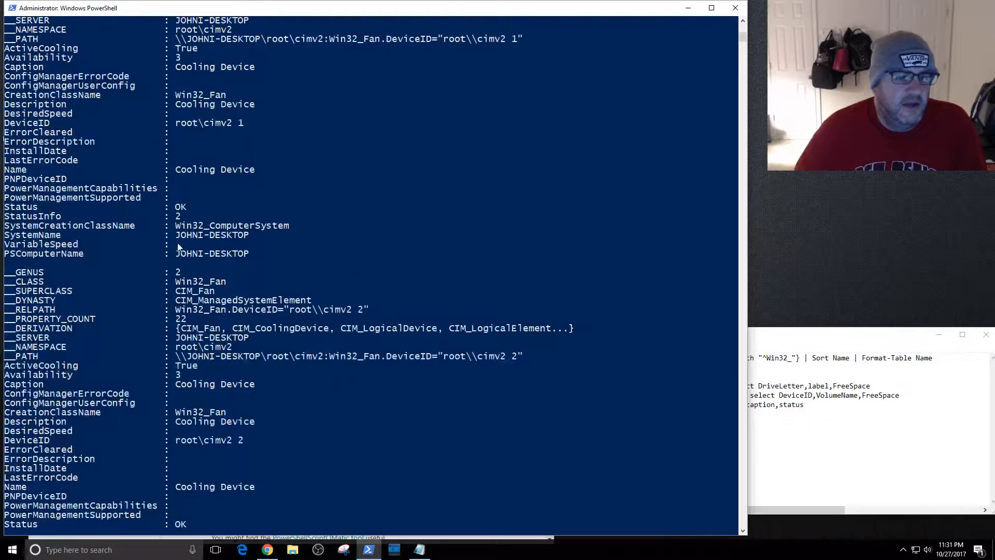
{"action": "double_click", "coordinate": [21, 206]}
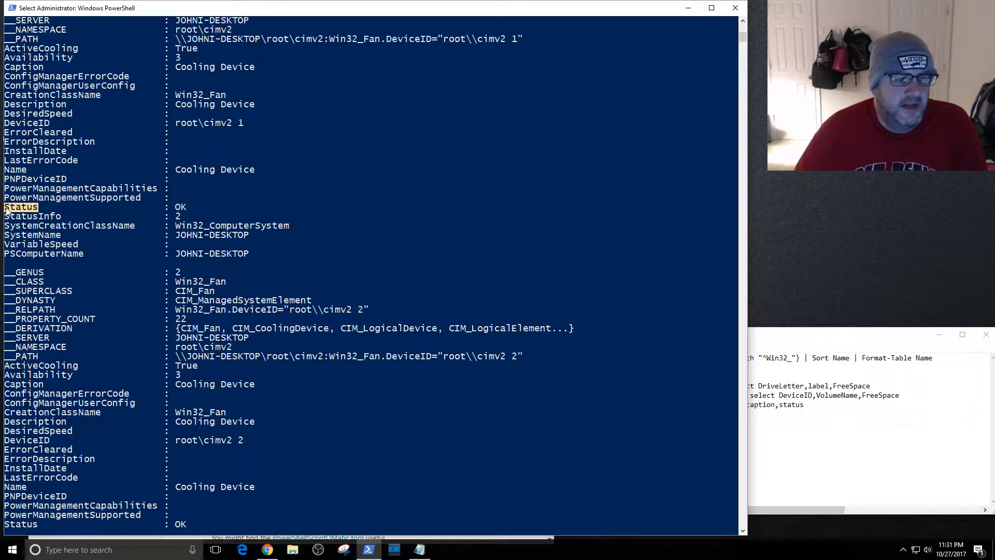
{"action": "type", "text": "Status"}
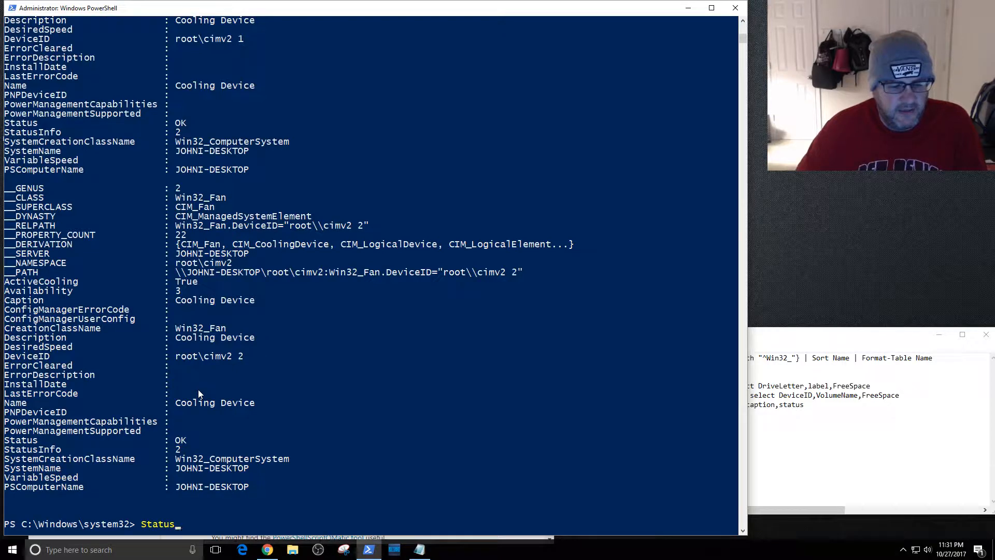
{"action": "type", "text": "Get-WmiObject -Class Win32_Fan"}
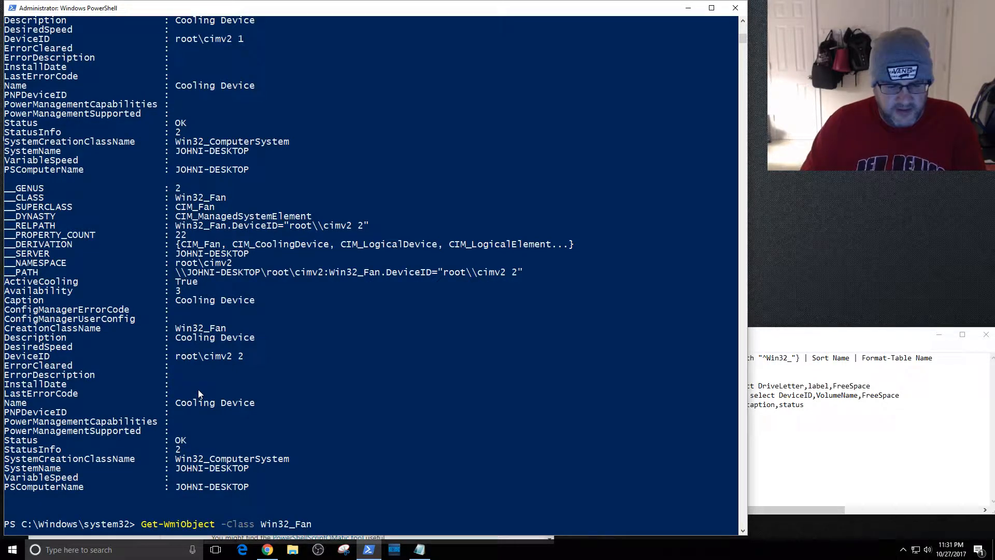
{"action": "type", "text": "| slec"}
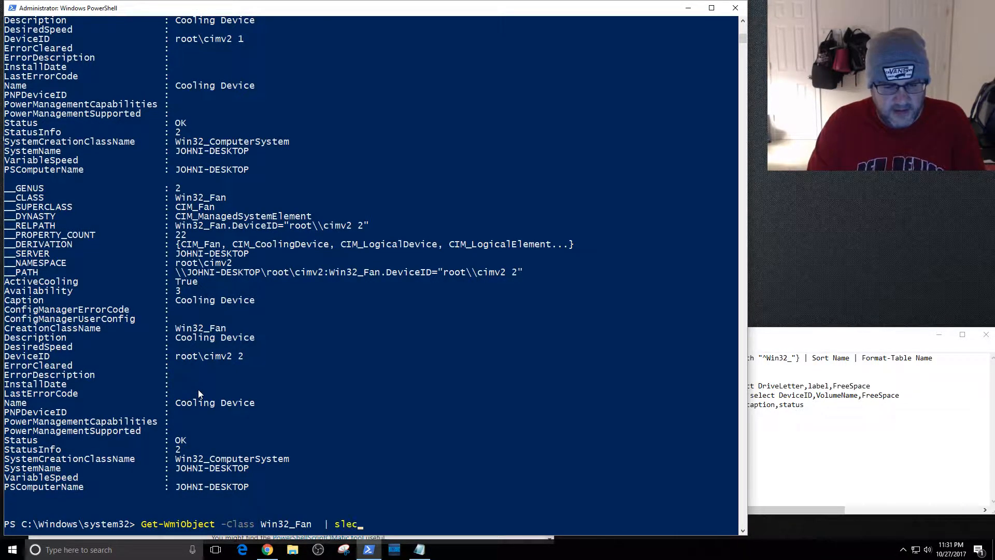
{"action": "type", "text": "sele"}
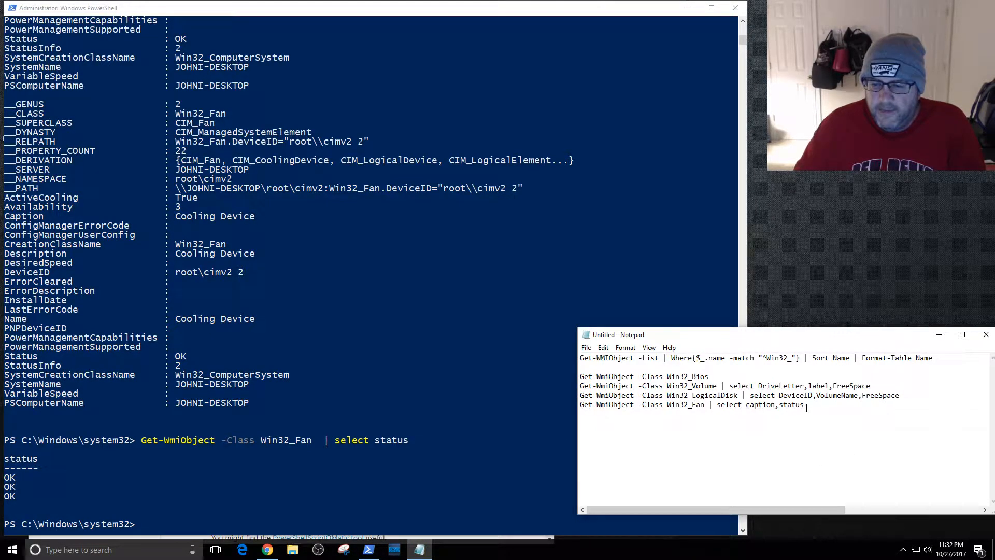
Show fan caption and status (three Cooling Devices OK), then start a get-member listing.
{"action": "left_click_drag", "start_coordinate": [580, 405], "coordinate": [804, 404]}
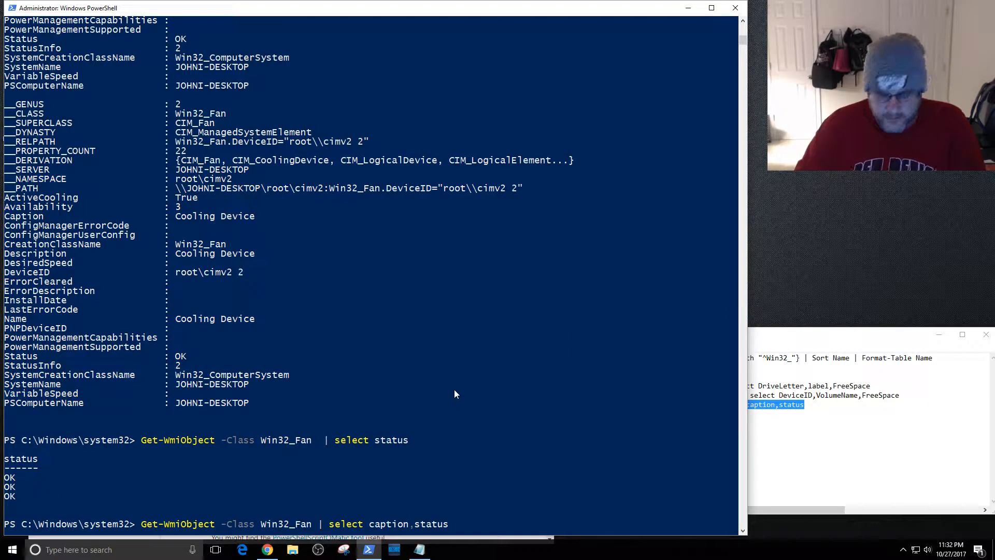
{"action": "key", "text": "enter"}
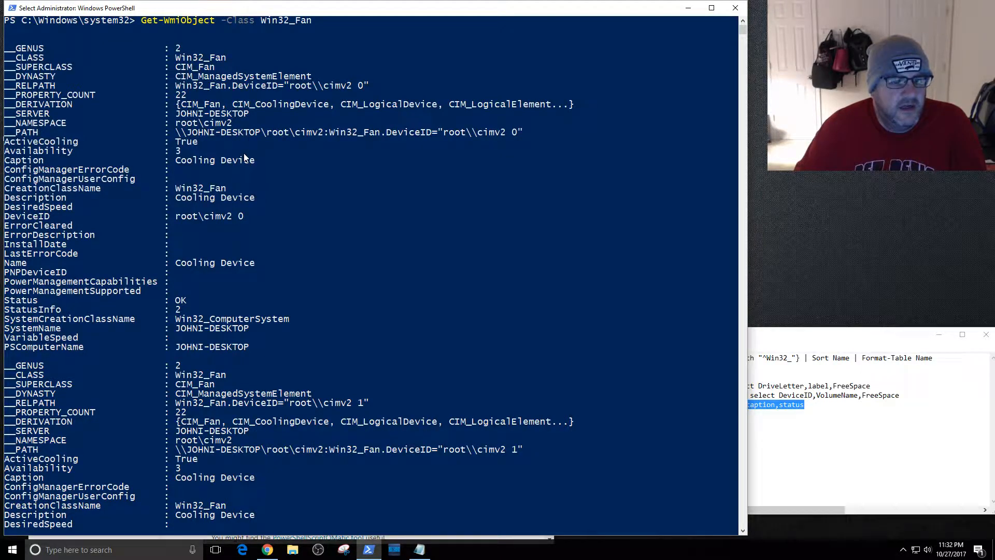
{"action": "scroll", "scroll_direction": "down", "scroll_amount": 3}
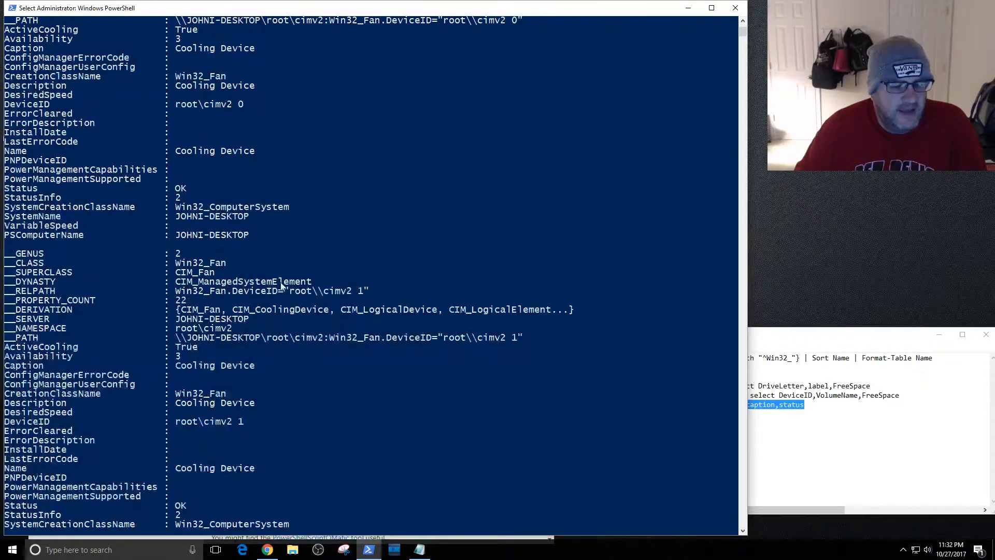
{"action": "scroll", "scroll_direction": "down", "scroll_amount": 3}
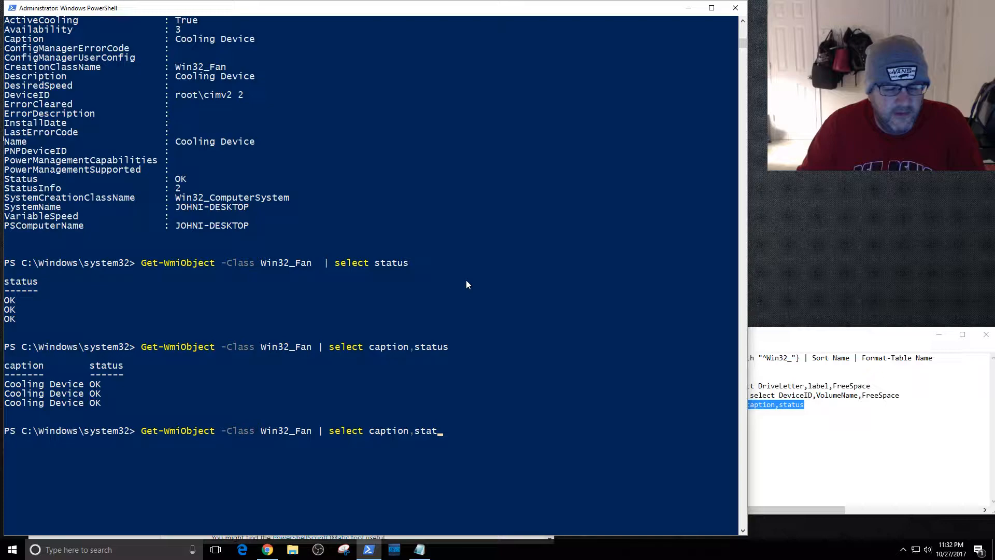
{"action": "key", "text": "BackSpace"}
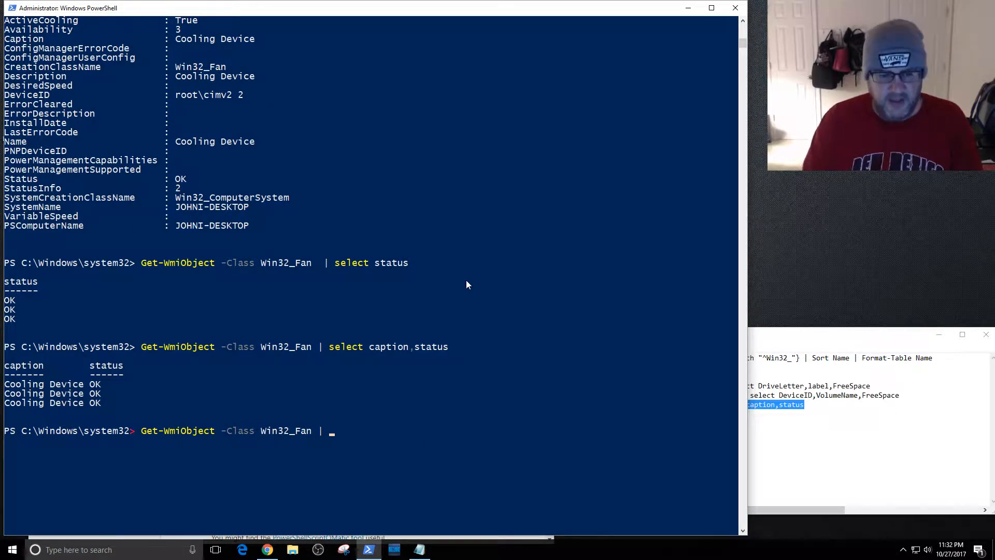
{"action": "type", "text": "get-member"}
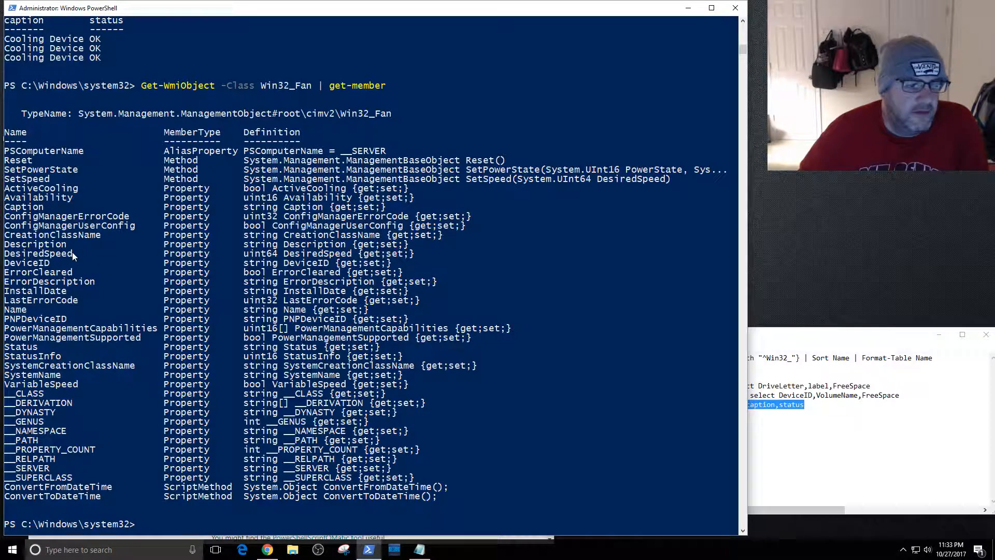
Query the fans' DesiredSpeed, then recall the earlier fan status, sort and Win32 class-list commands.
{"action": "double_click", "coordinate": [38, 253]}
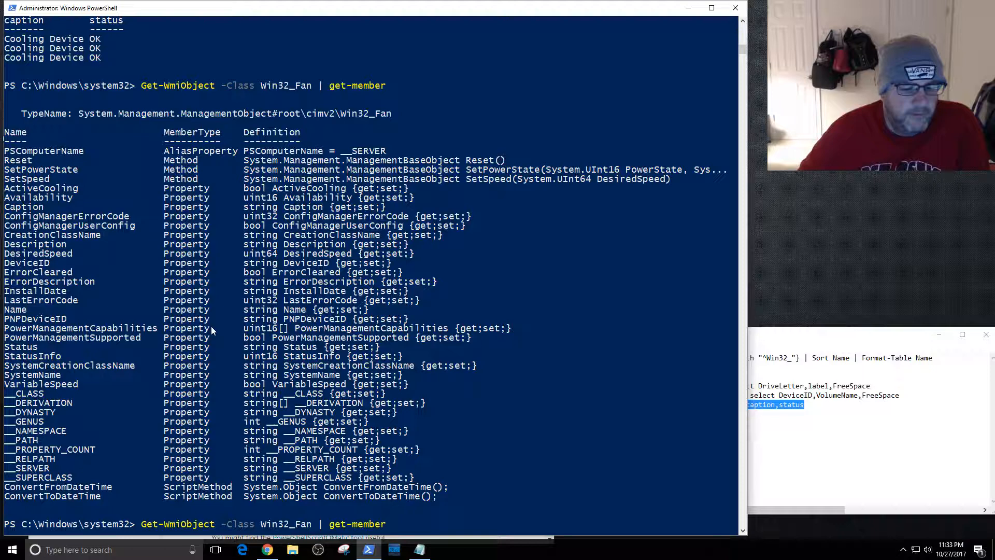
{"action": "type", "text": "siredSpeed"}
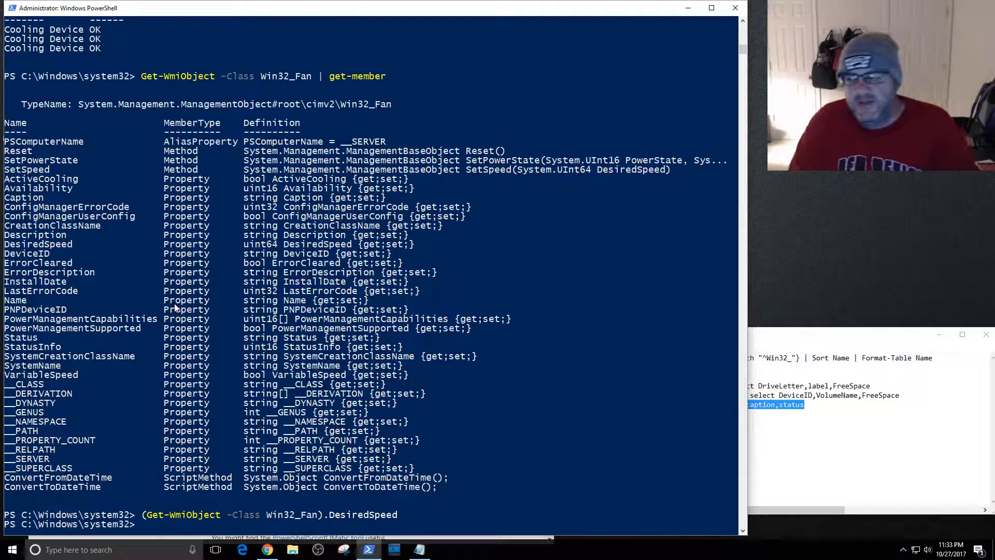
{"action": "mouse_move", "coordinate": [172, 354]}
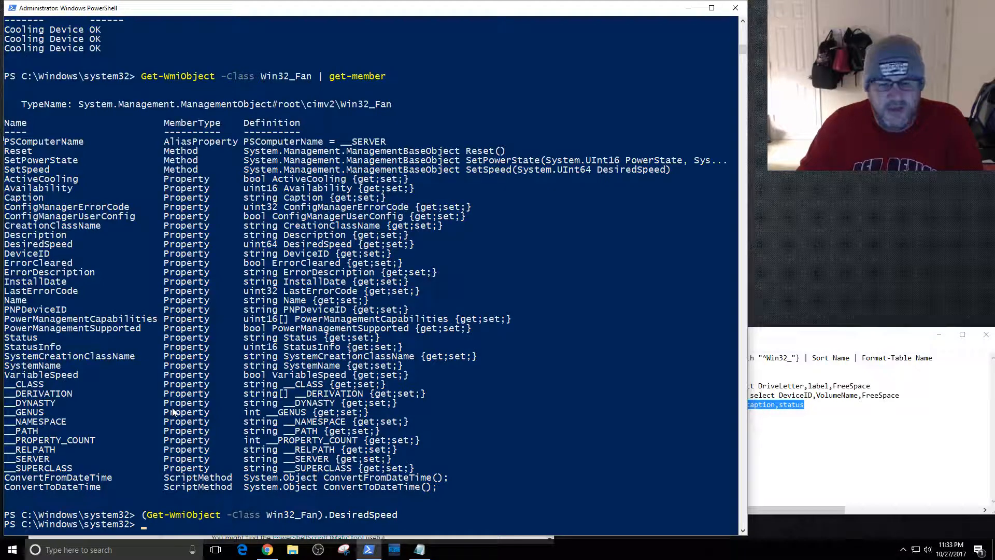
{"action": "mouse_move", "coordinate": [93, 339]}
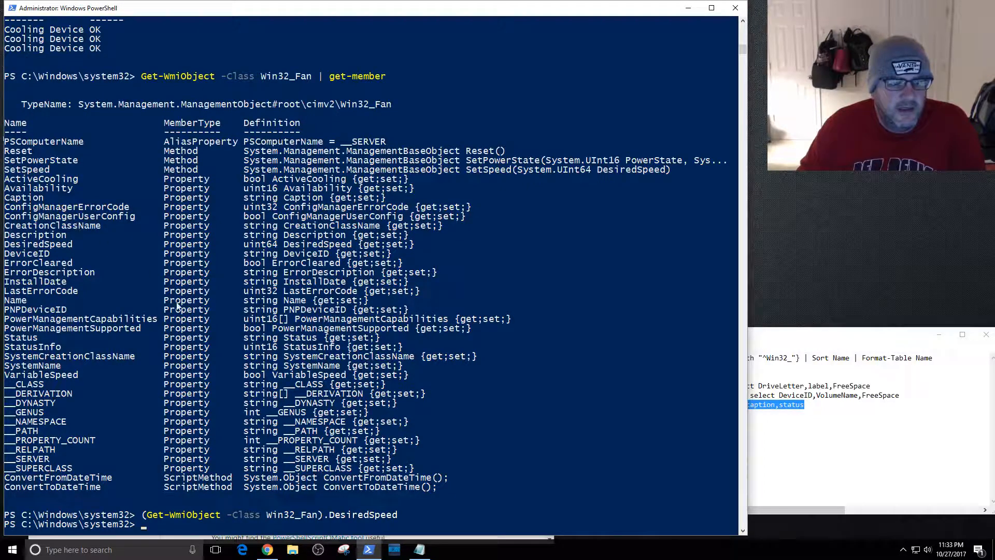
{"action": "type", "text": "Get-WmiObject -Class Win32_Fan | select status"}
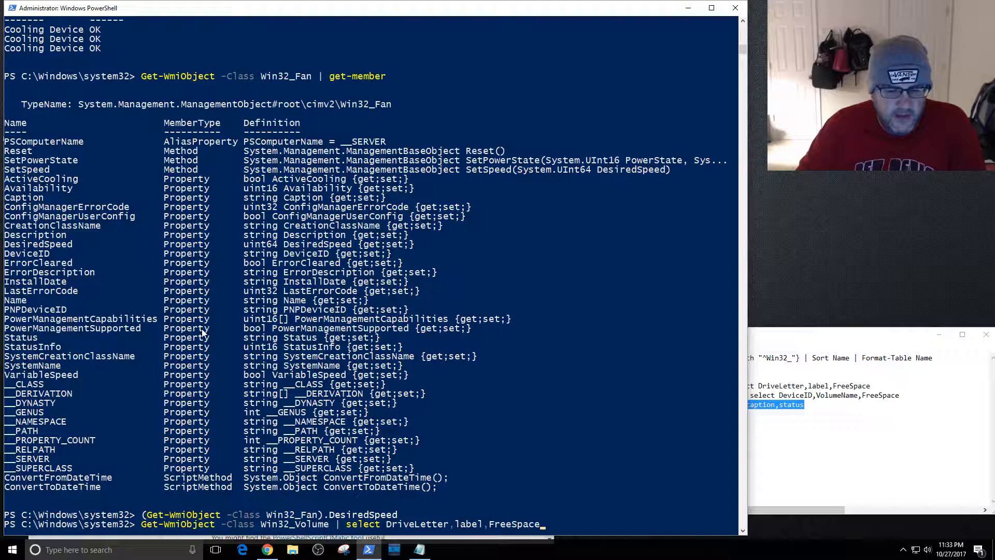
{"action": "type", "text": "| sort DriveLetter"}
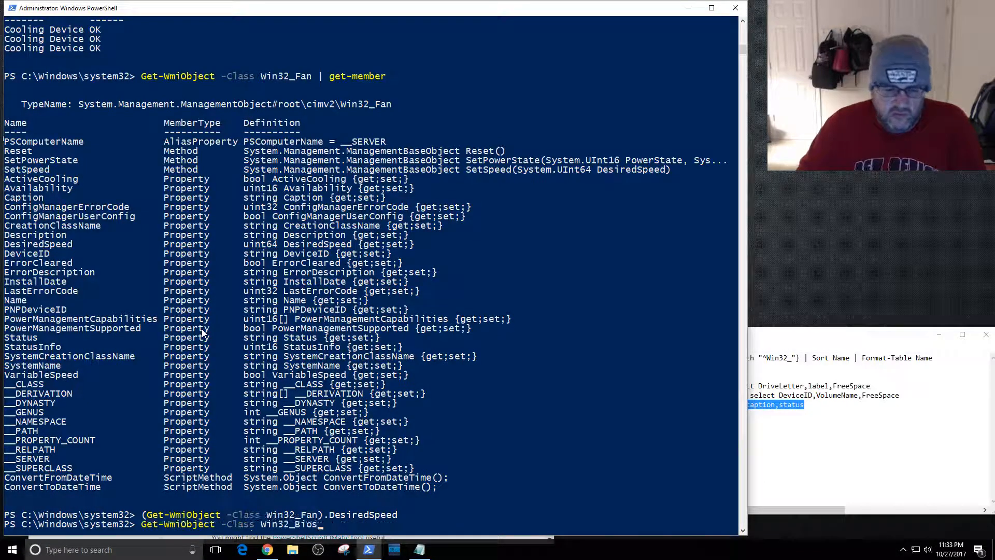
{"action": "type", "text": "(Get-WMIObject -List| where{$_.name -match \"^Win32_\"} | Sort Name | Format-Table Name).count"}
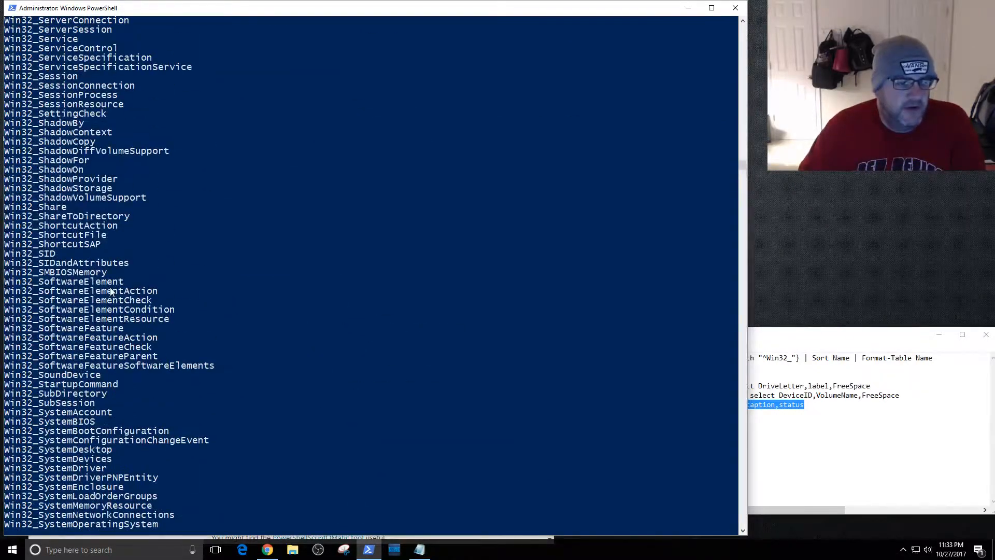
Scroll the sorted Win32_ class list, selecting the Win32_Share and Win32_Processor names.
{"action": "scroll", "scroll_direction": "up", "scroll_amount": 3}
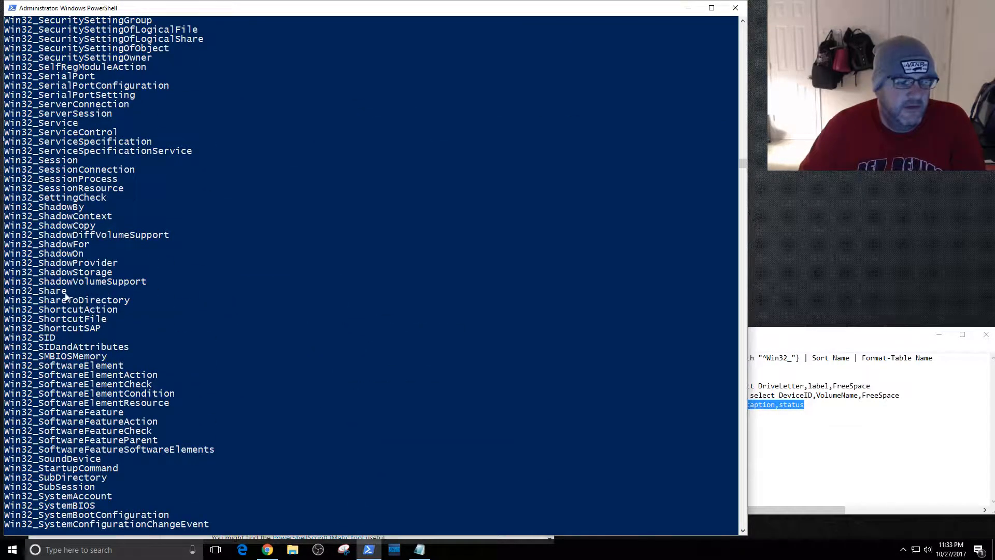
{"action": "double_click", "coordinate": [34, 291]}
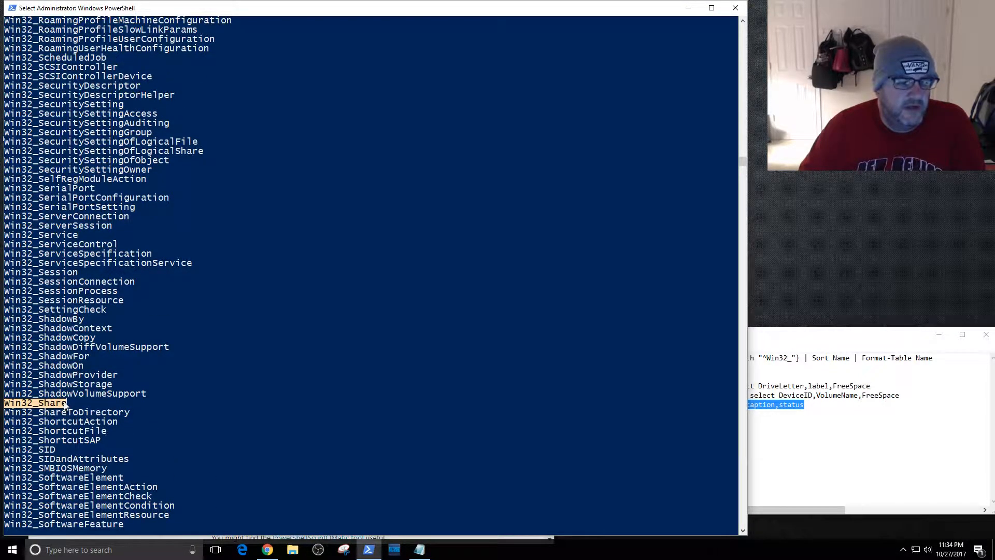
{"action": "mouse_move", "coordinate": [62, 394]}
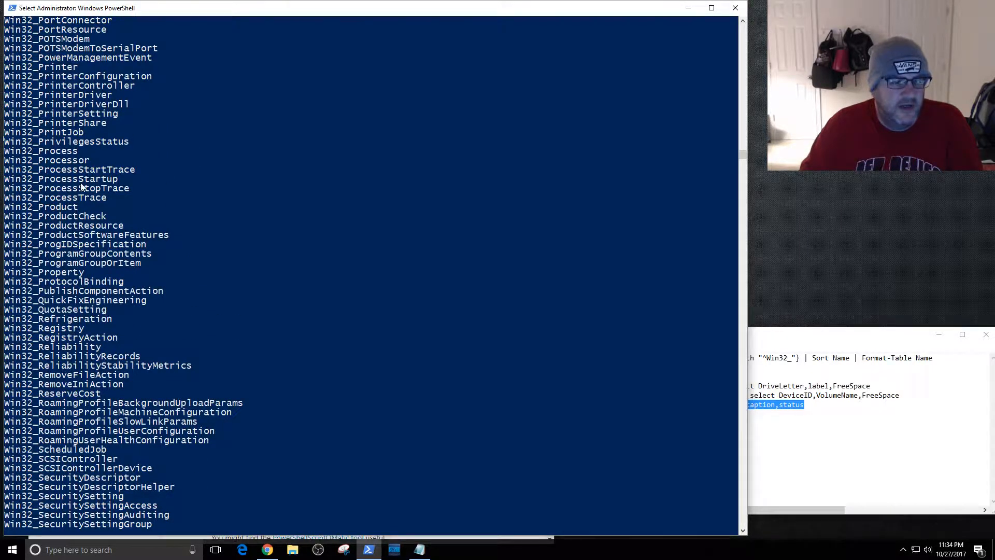
{"action": "double_click", "coordinate": [46, 161]}
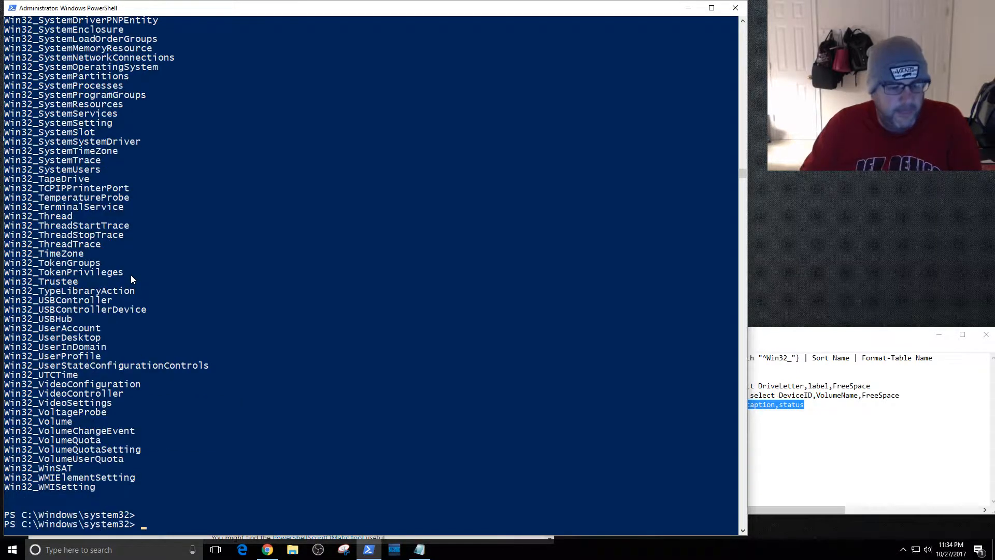
Show Win32_Processor details (i7-7700K, CPU0), highlighting CPU0 and the Get-WmiObject name.
{"action": "type", "text": "(Get-WmiObject -Class Win32_Fan).DesiredSpeed"}
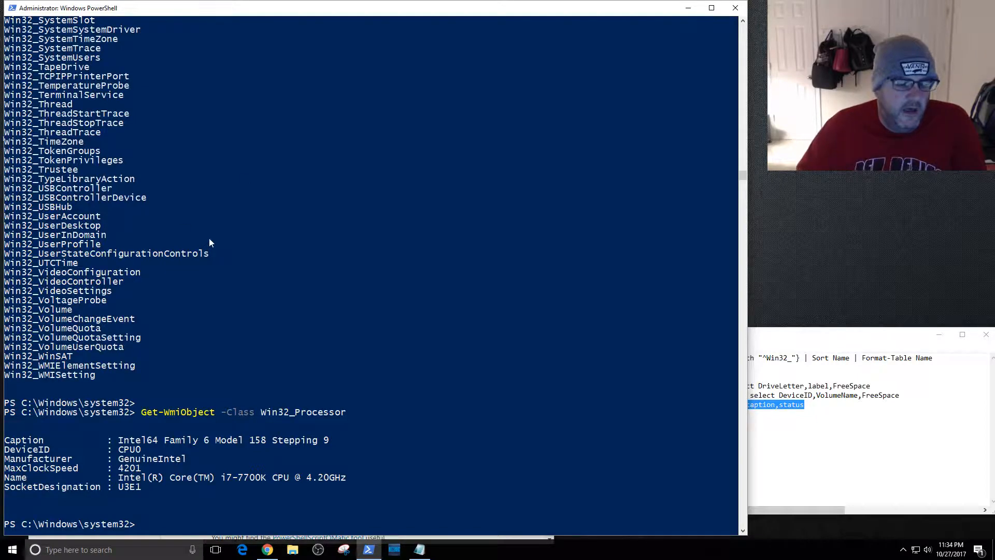
{"action": "mouse_move", "coordinate": [314, 487]}
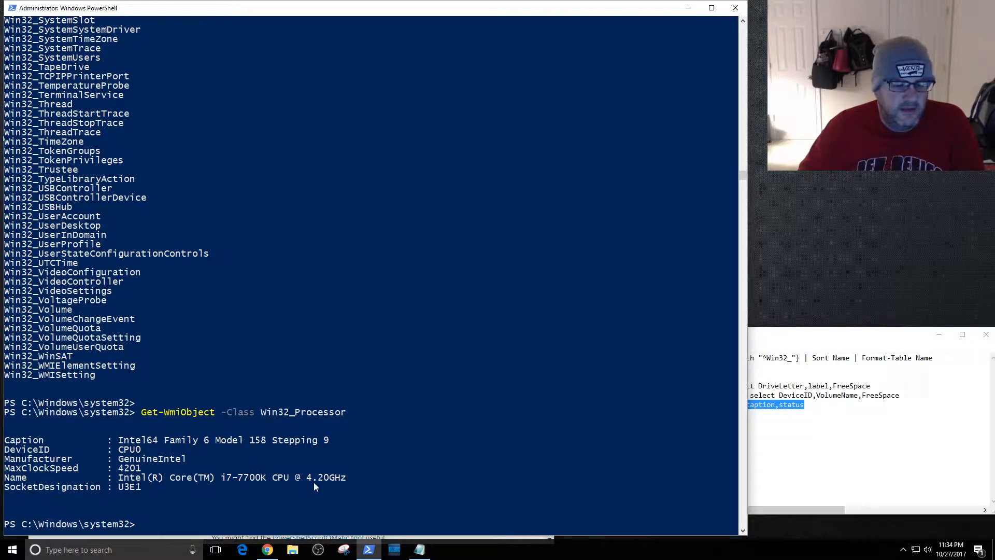
{"action": "left_click_drag", "start_coordinate": [118, 477], "coordinate": [346, 478]}
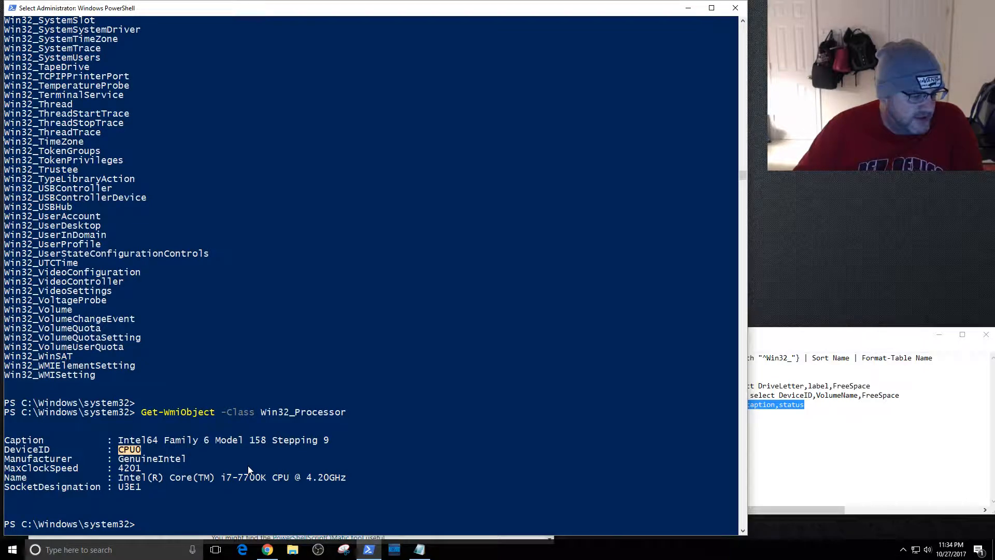
{"action": "mouse_move", "coordinate": [179, 430]}
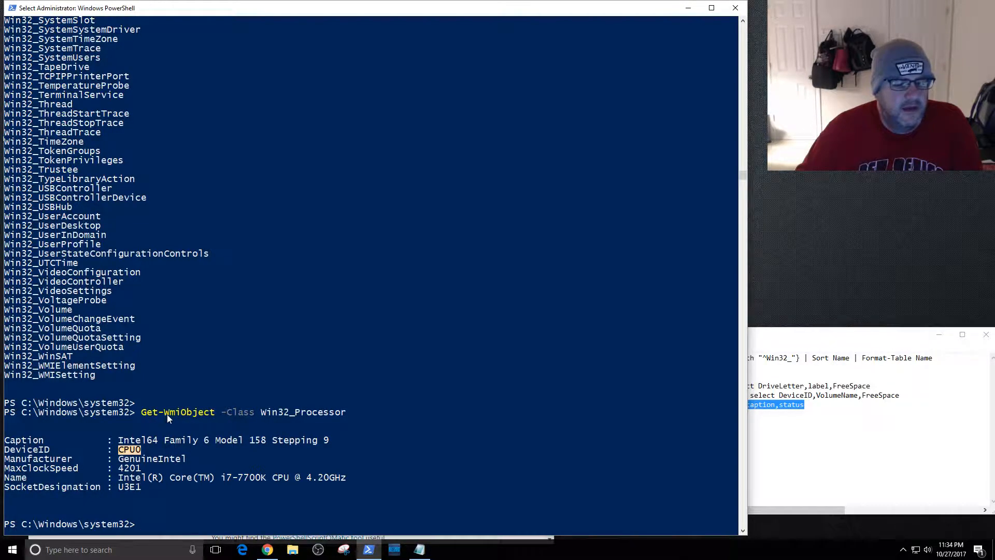
{"action": "double_click", "coordinate": [184, 413]}
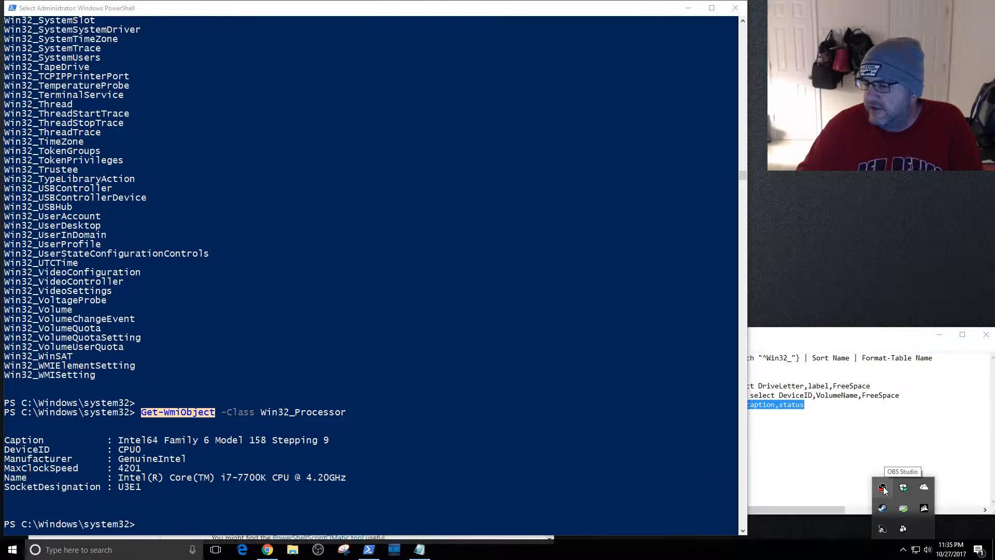
{"action": "right_click", "coordinate": [882, 487]}
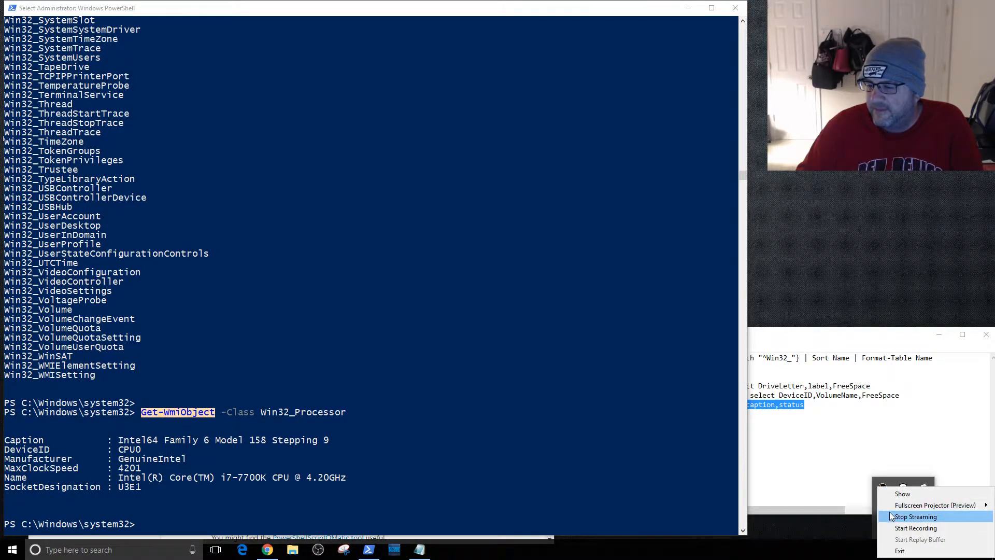